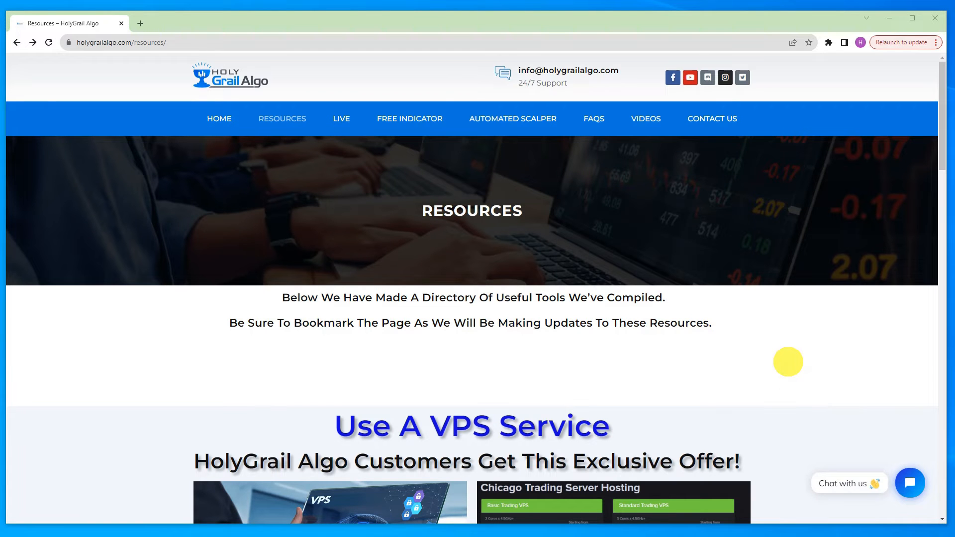
mouse_move(434, 425)
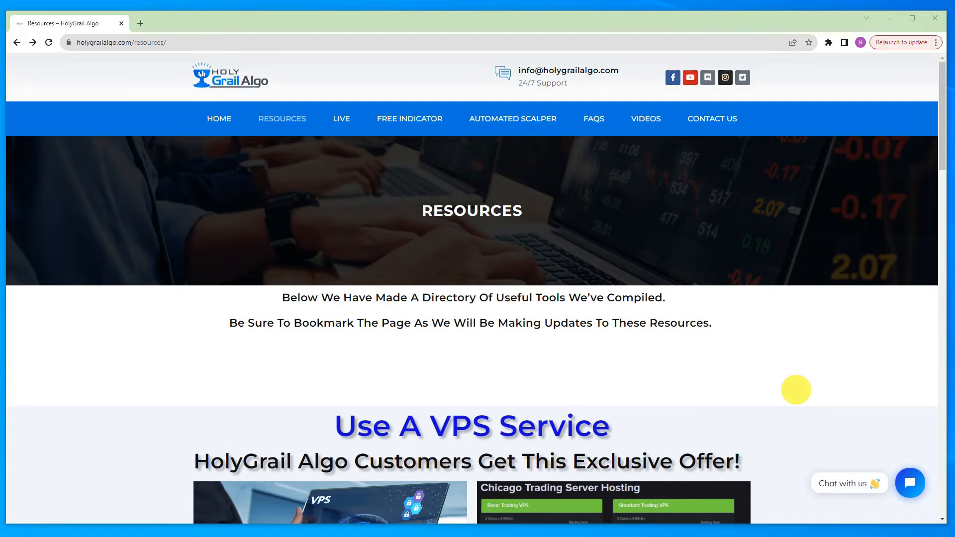
mouse_move(788, 361)
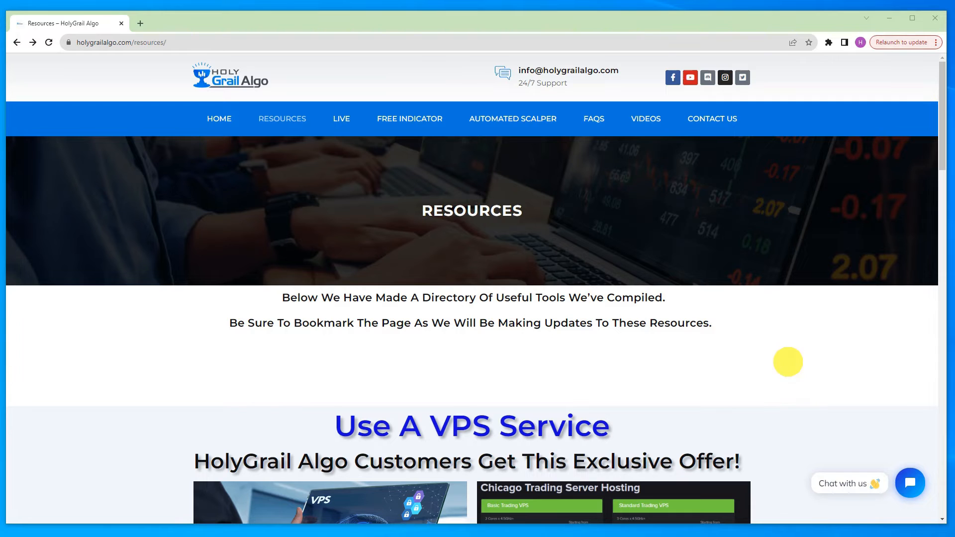
mouse_move(436, 426)
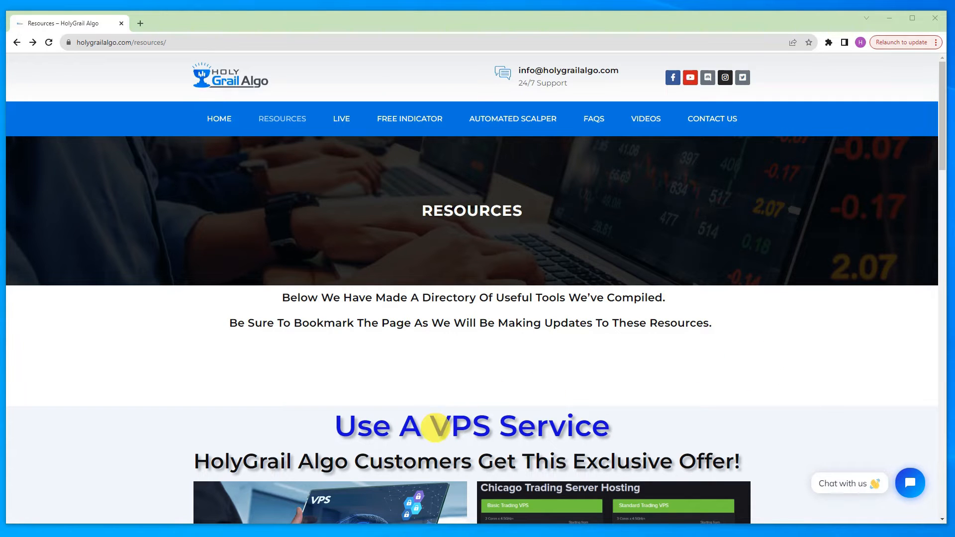
mouse_move(863, 327)
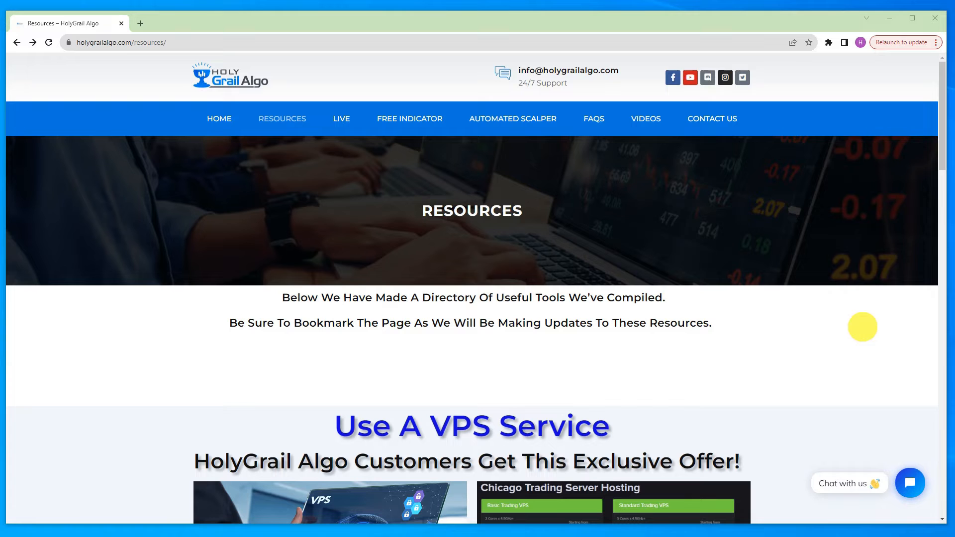
Open the HostVenom Chicago Trading Server Hosting store page from the resources page.
scroll("down", 3)
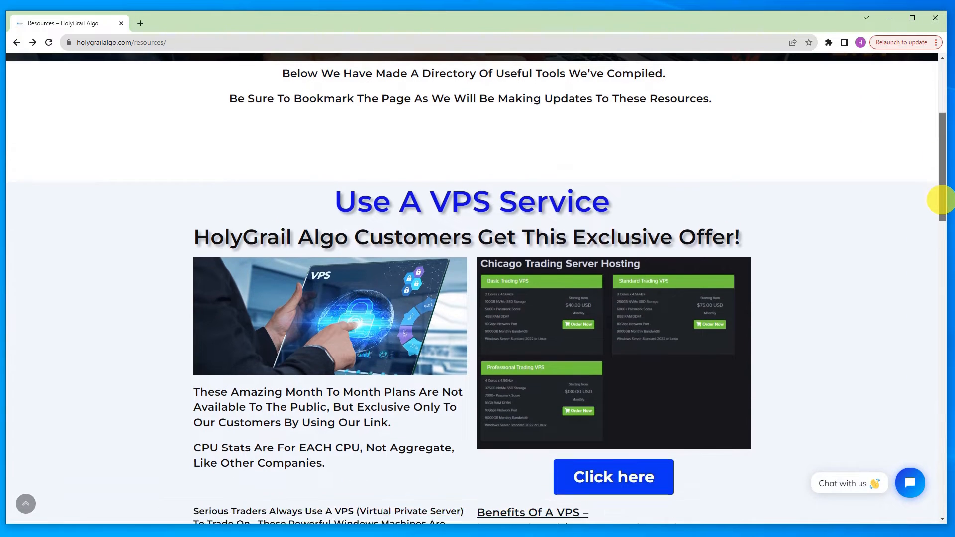
scroll("up", 3)
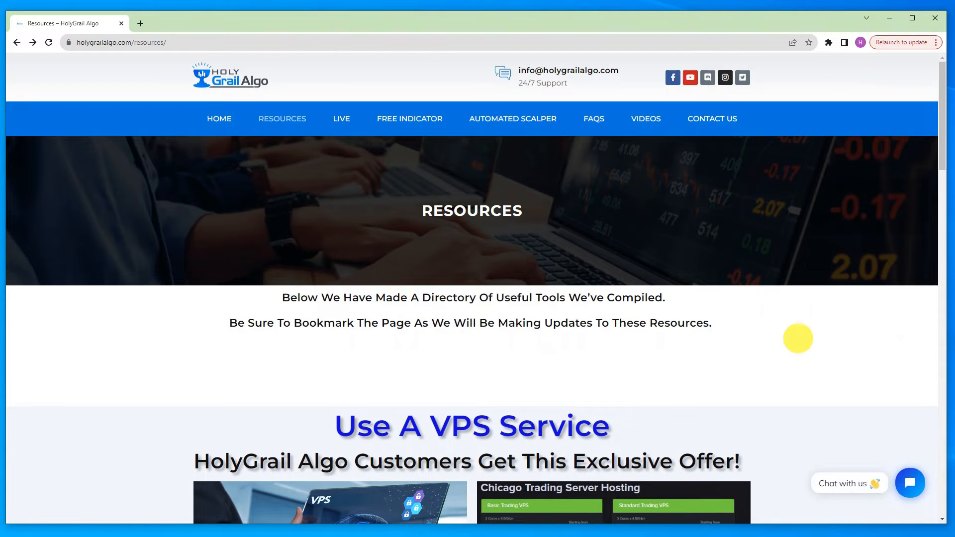
mouse_move(804, 348)
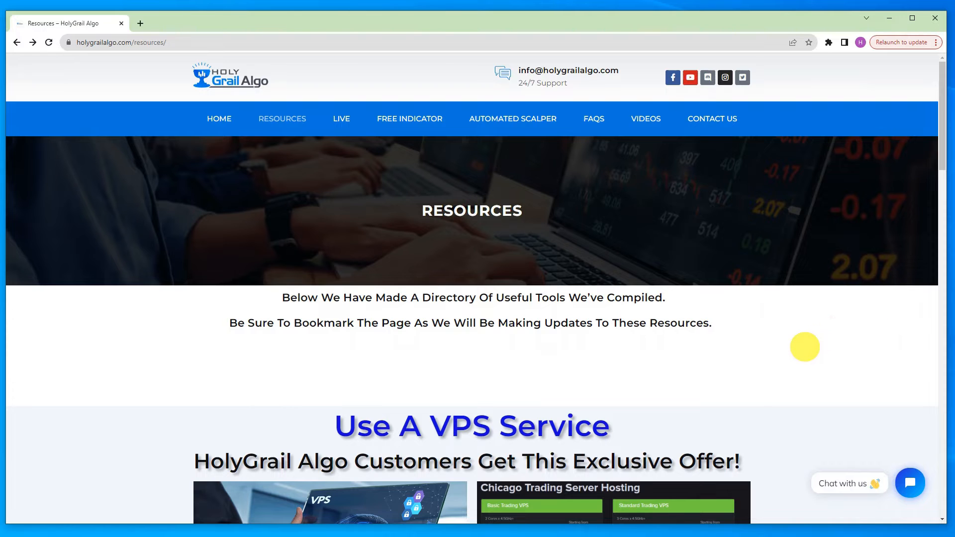
mouse_move(838, 338)
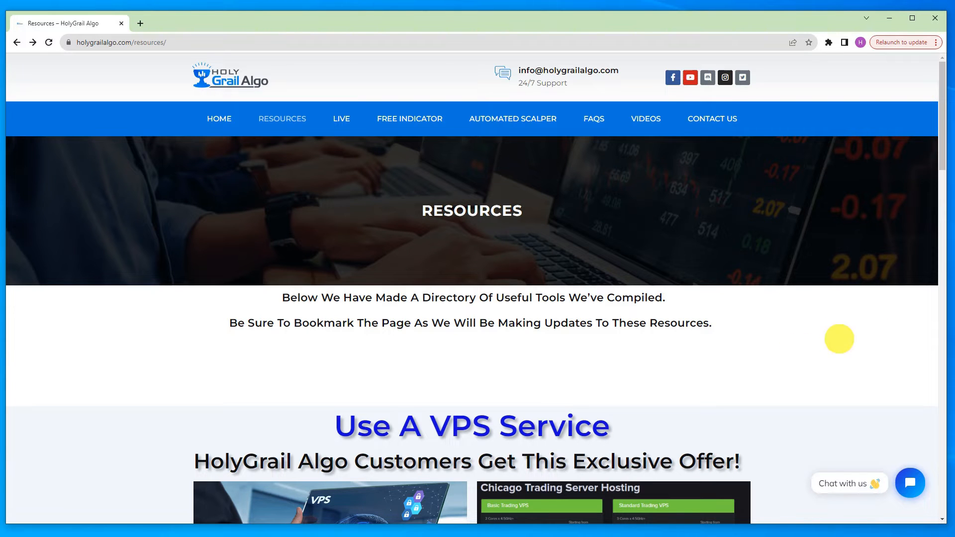
scroll("down", 3)
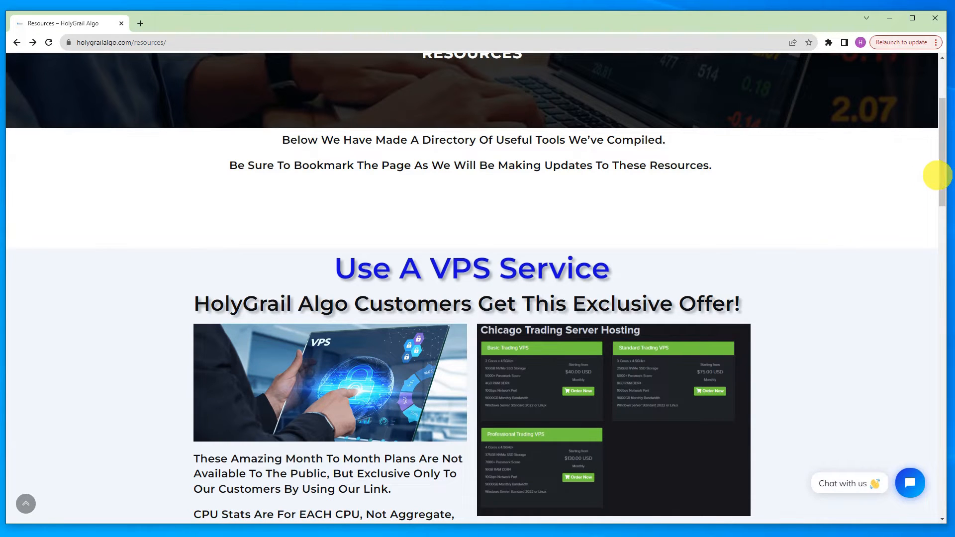
scroll("down", 3)
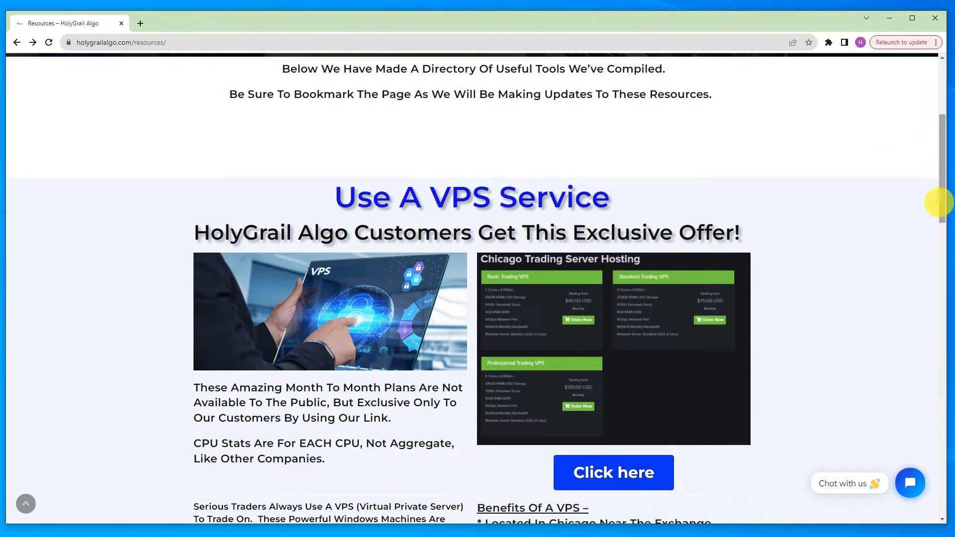
scroll("up", 3)
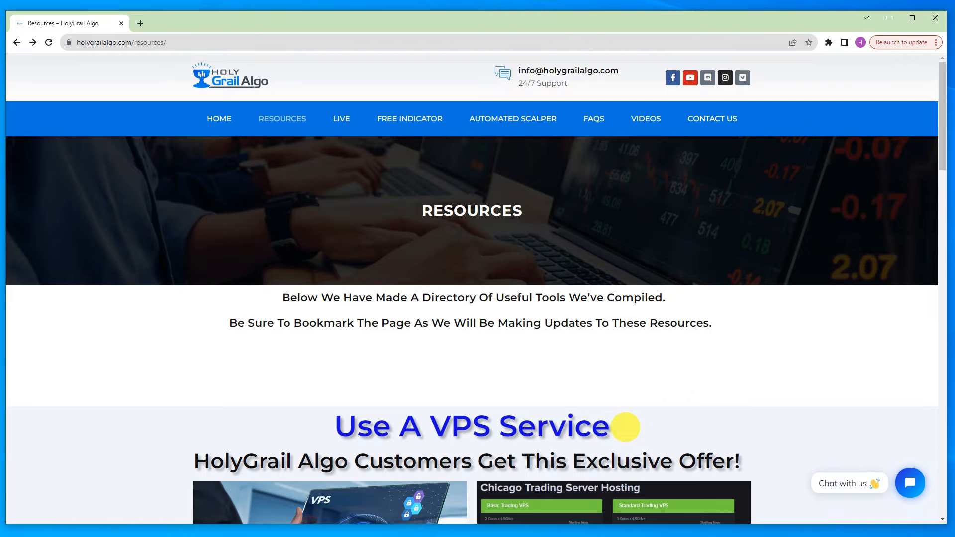
mouse_move(319, 240)
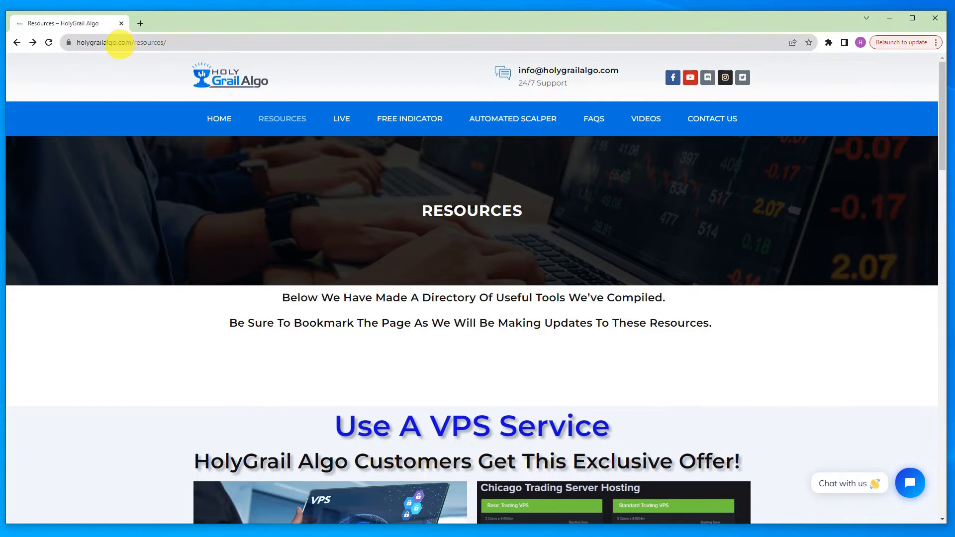
mouse_move(409, 156)
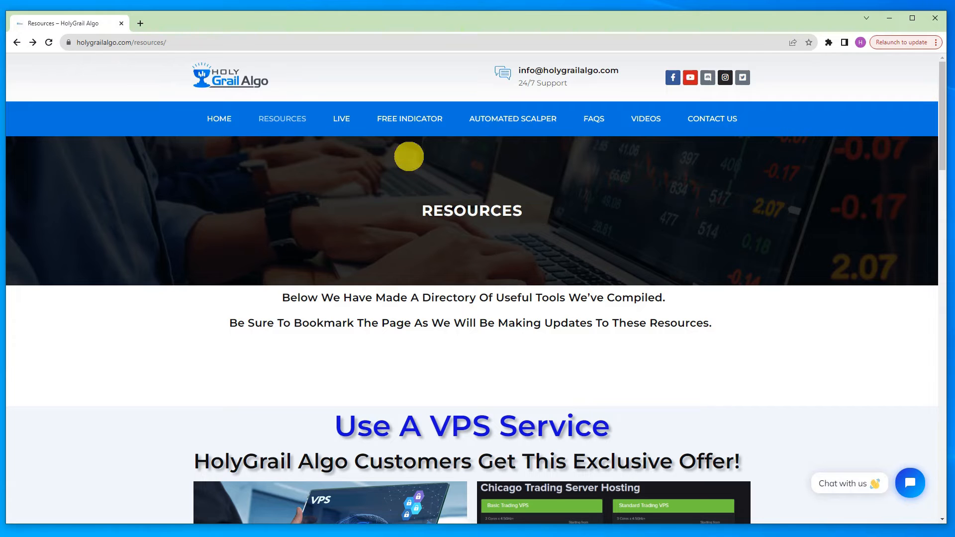
scroll("down", 3)
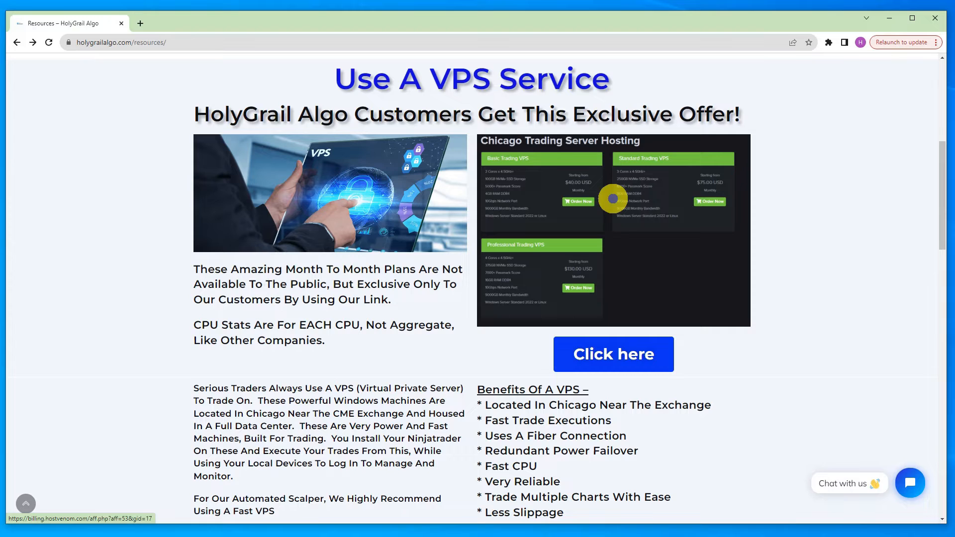
left_click(613, 354)
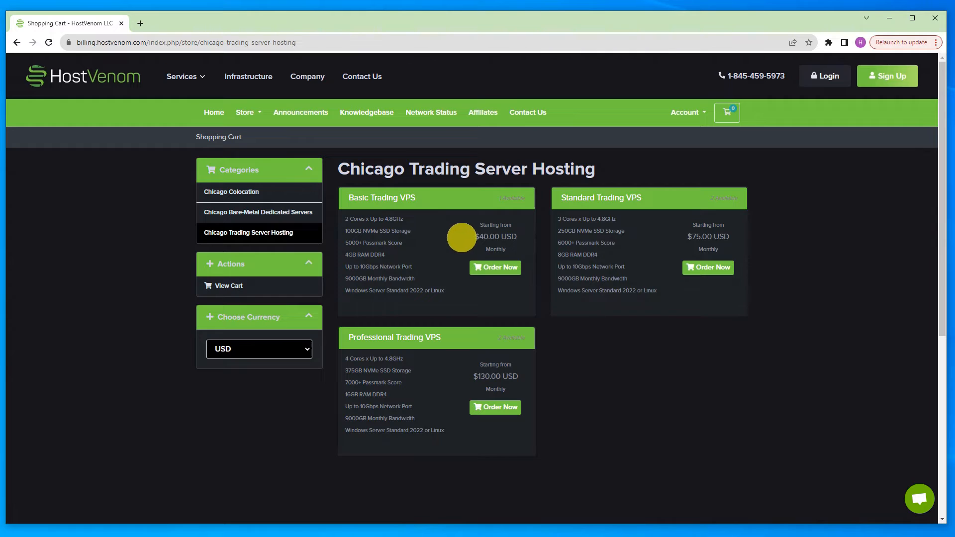
mouse_move(438, 242)
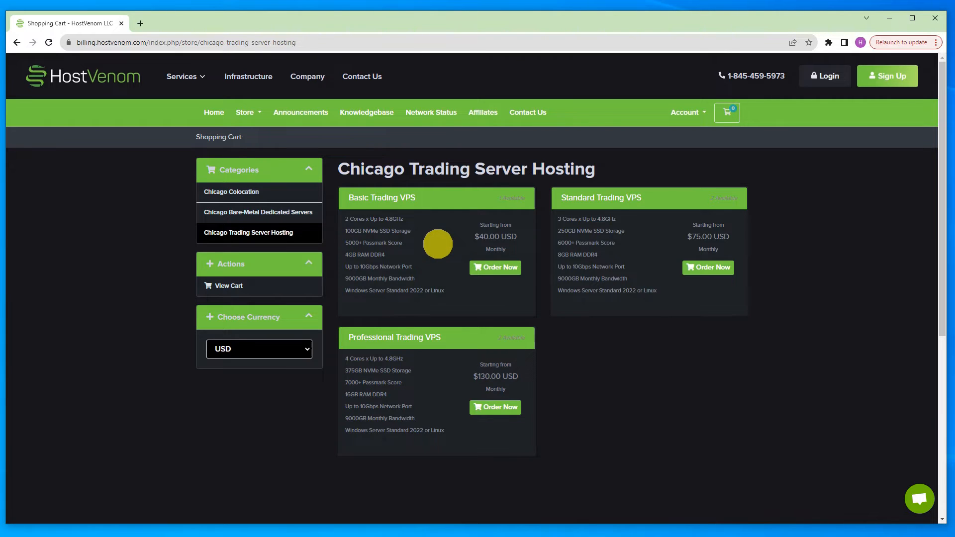
mouse_move(457, 252)
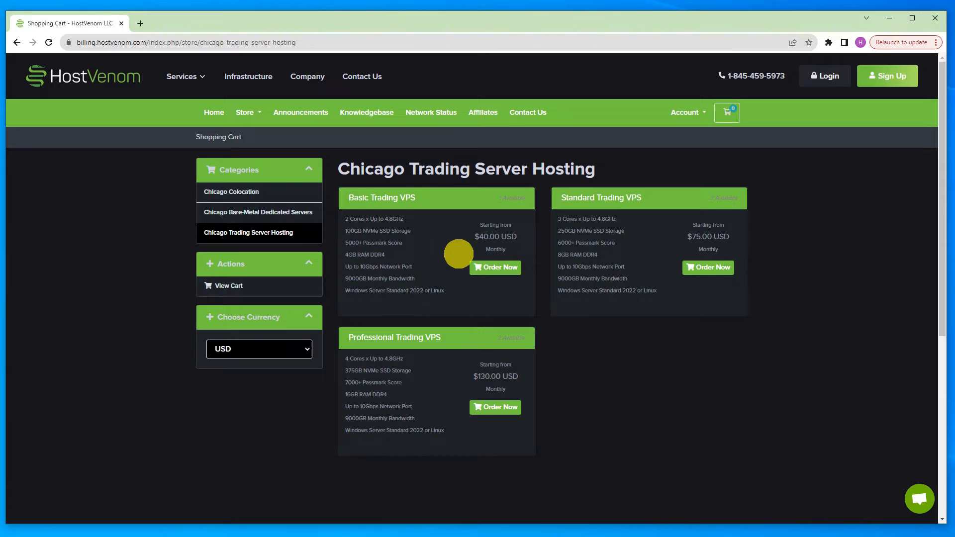
mouse_move(429, 256)
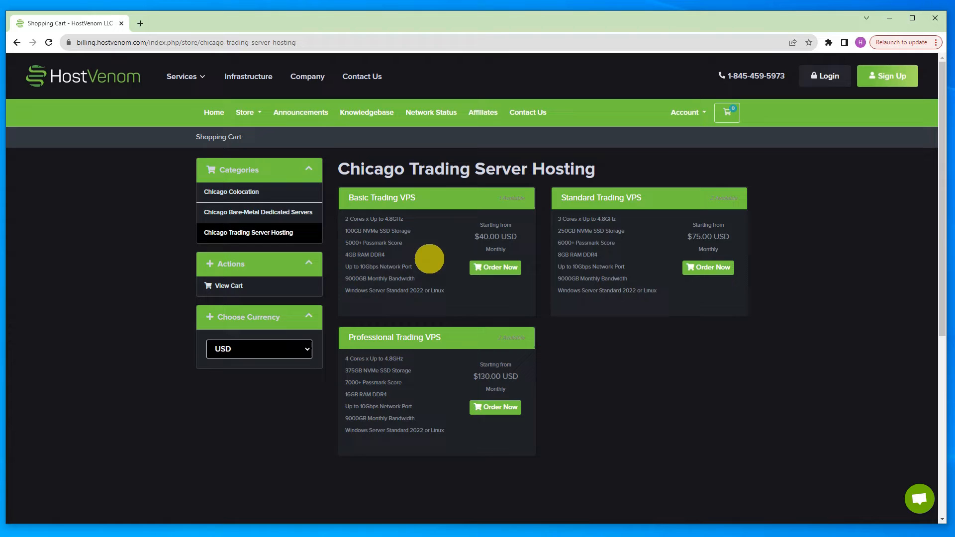
mouse_move(450, 250)
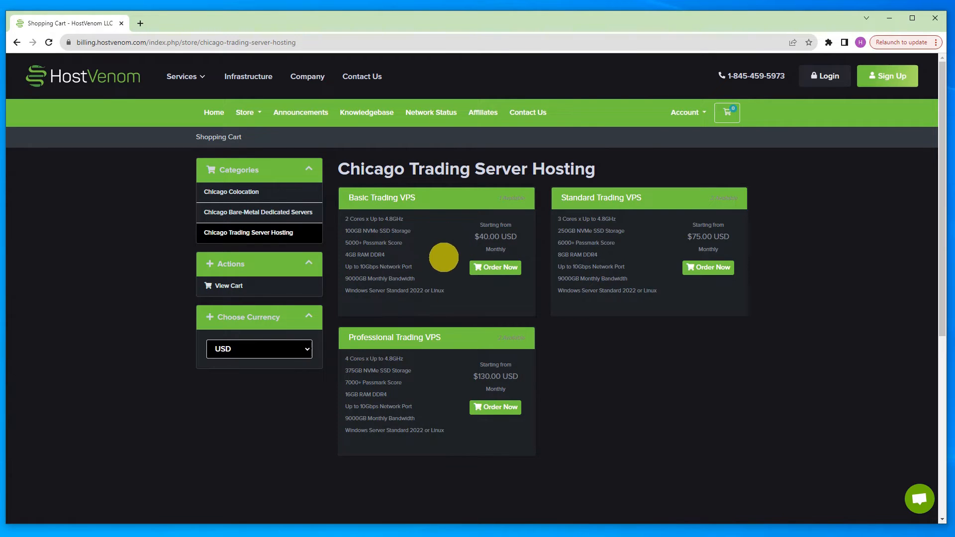
mouse_move(635, 249)
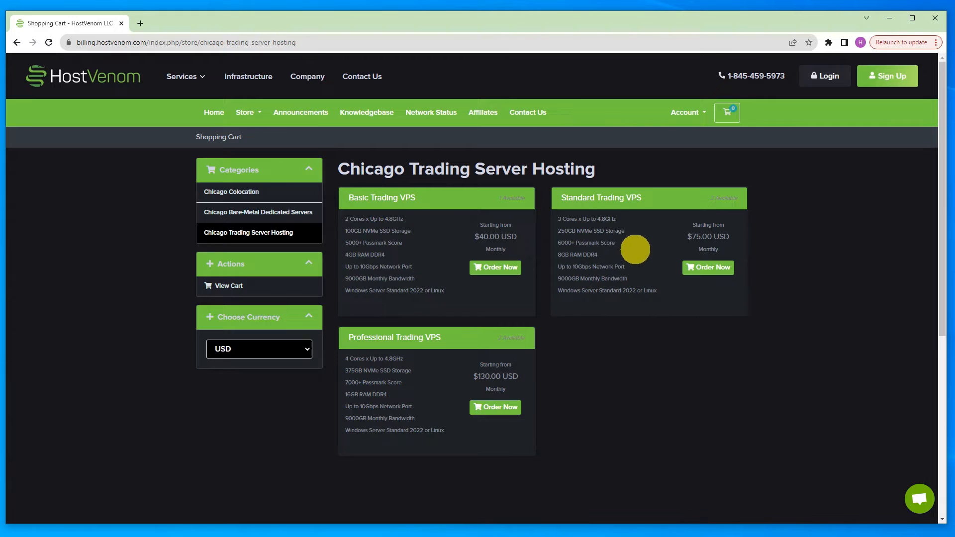
mouse_move(664, 263)
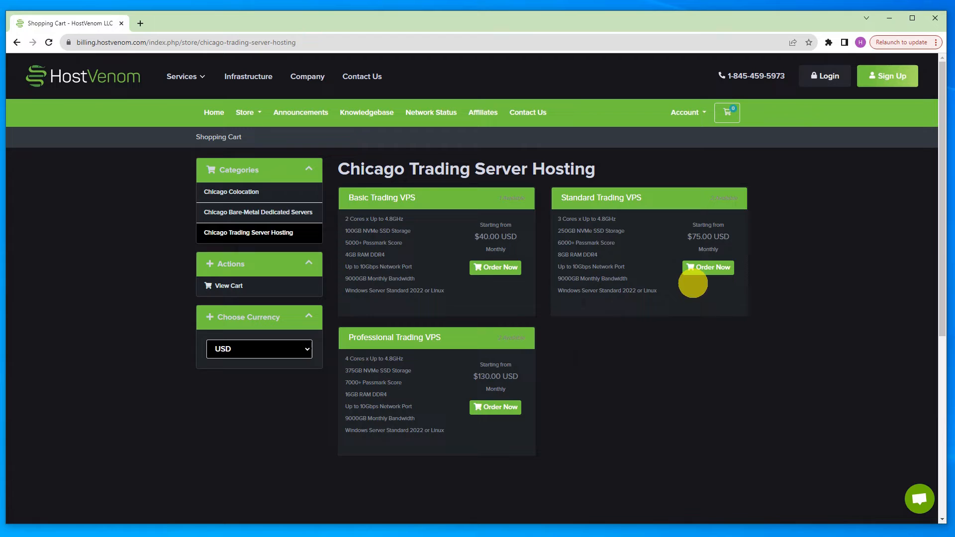
mouse_move(460, 292)
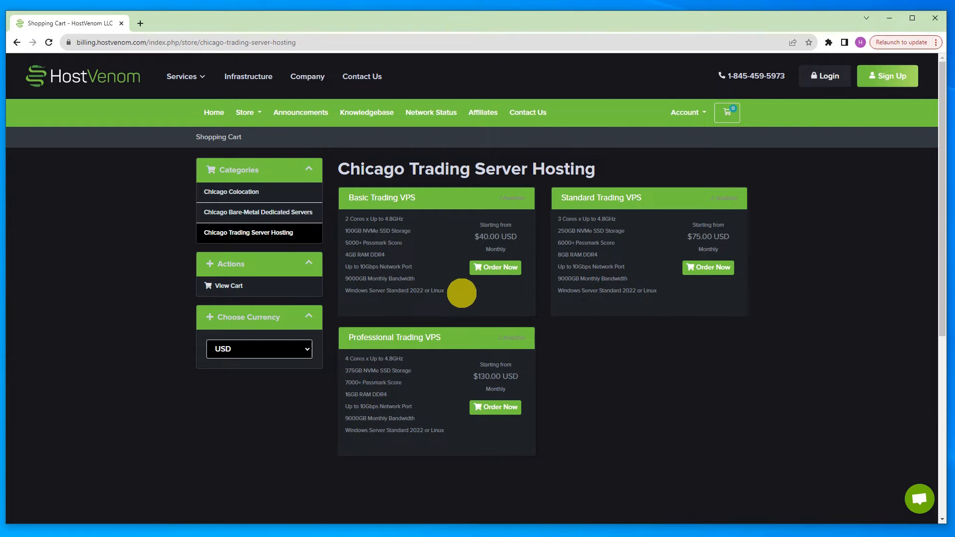
mouse_move(463, 267)
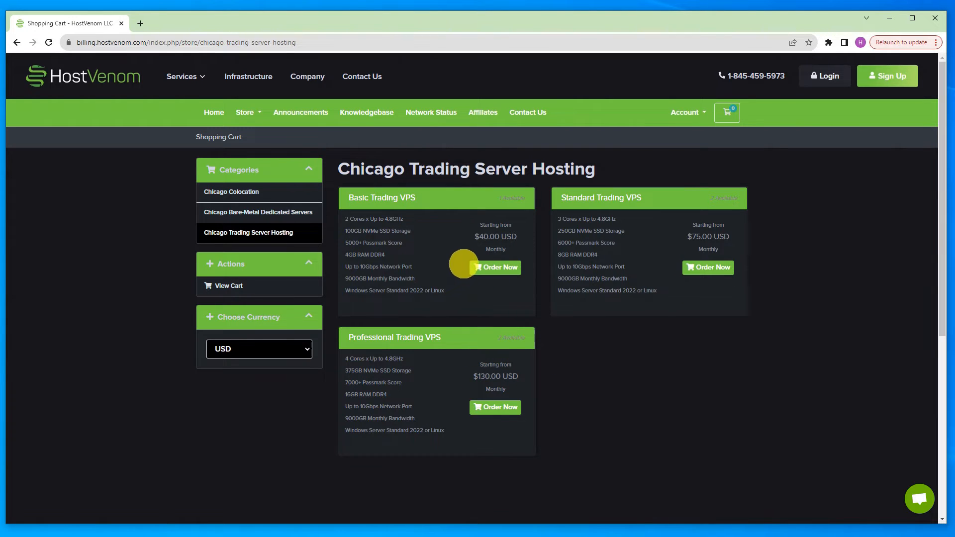
mouse_move(420, 243)
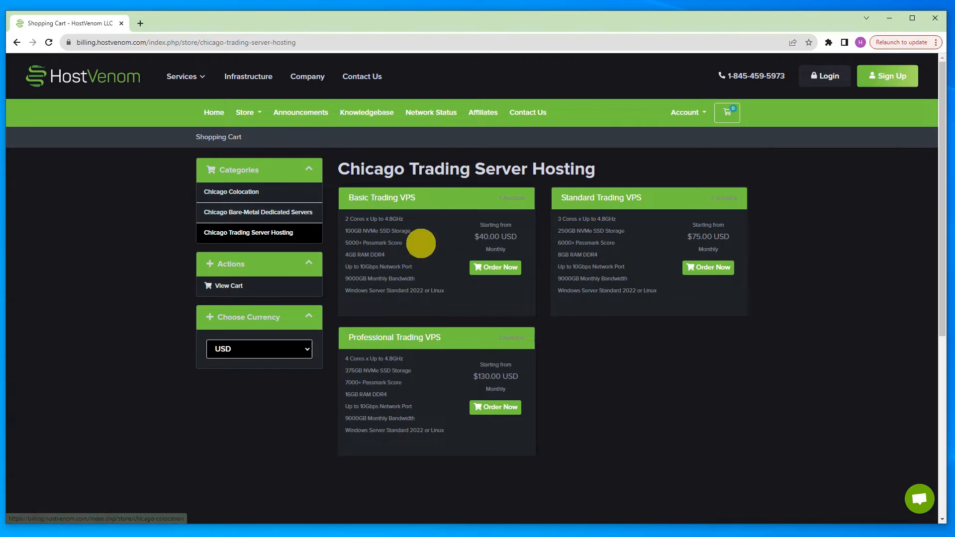
mouse_move(451, 239)
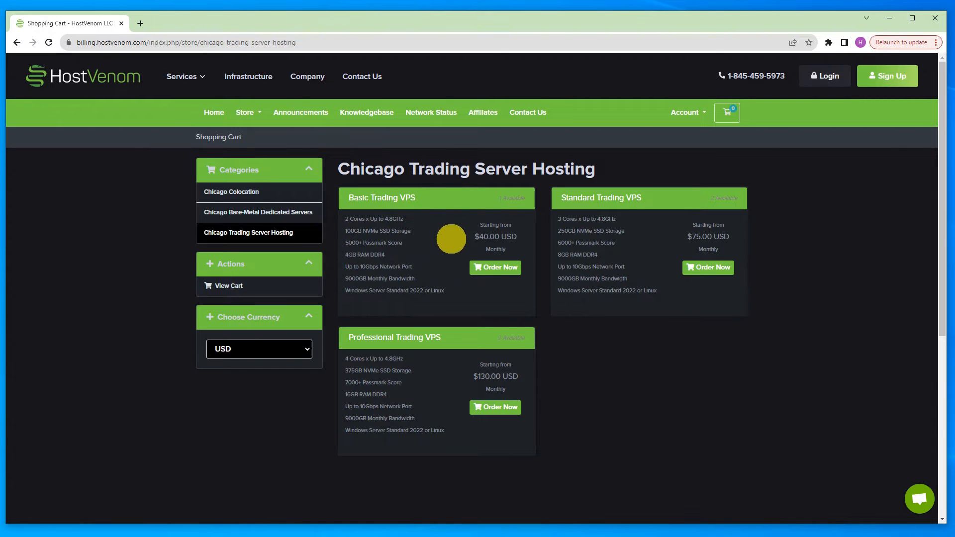
mouse_move(427, 270)
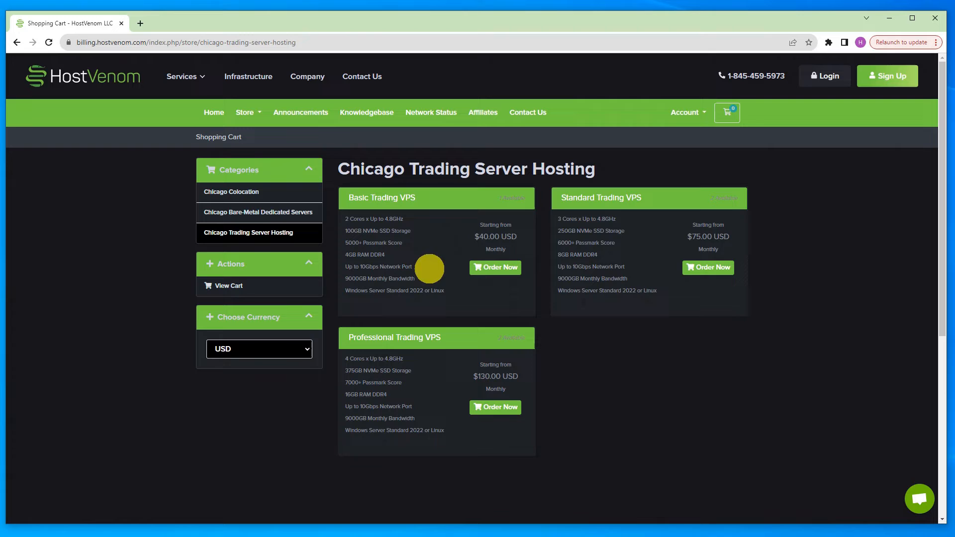
mouse_move(466, 255)
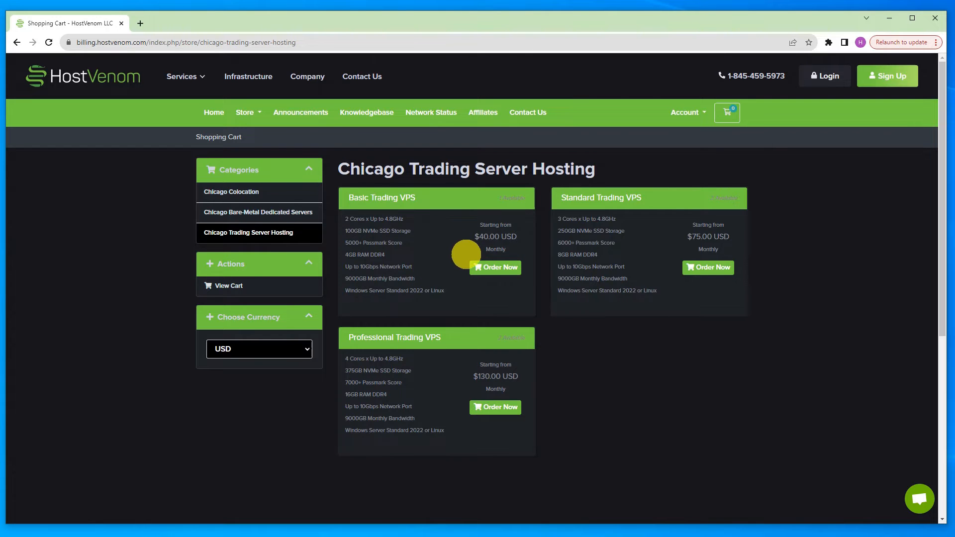
left_click(17, 42)
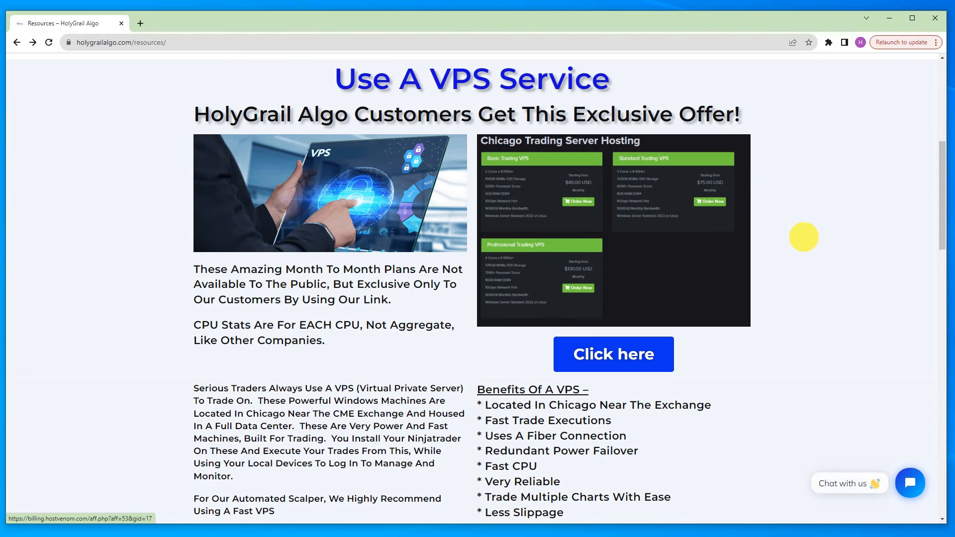
mouse_move(833, 237)
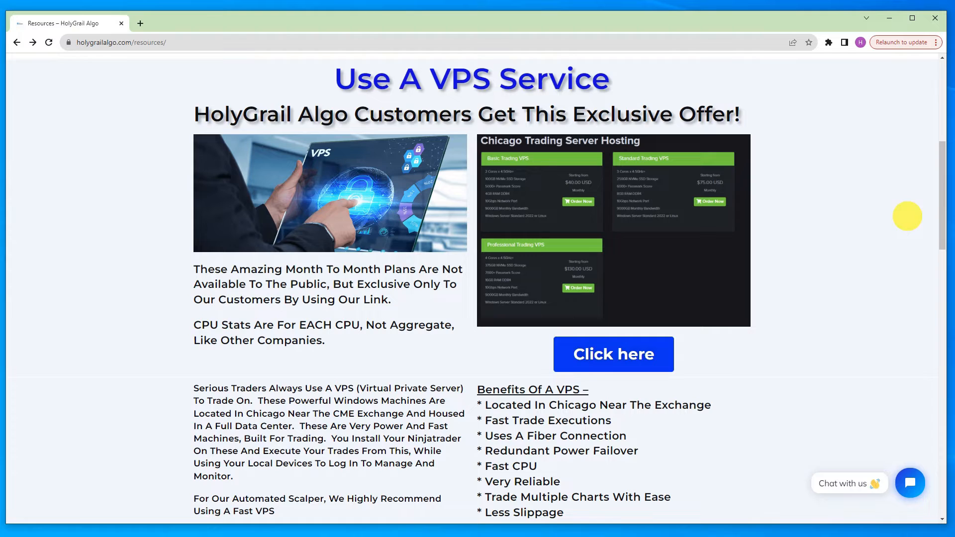
scroll("up", 3)
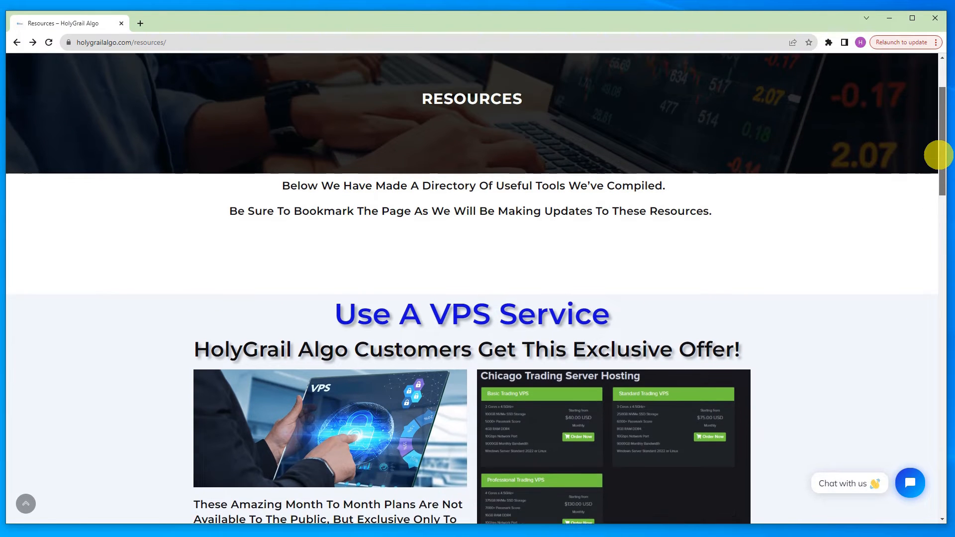
scroll("up", 3)
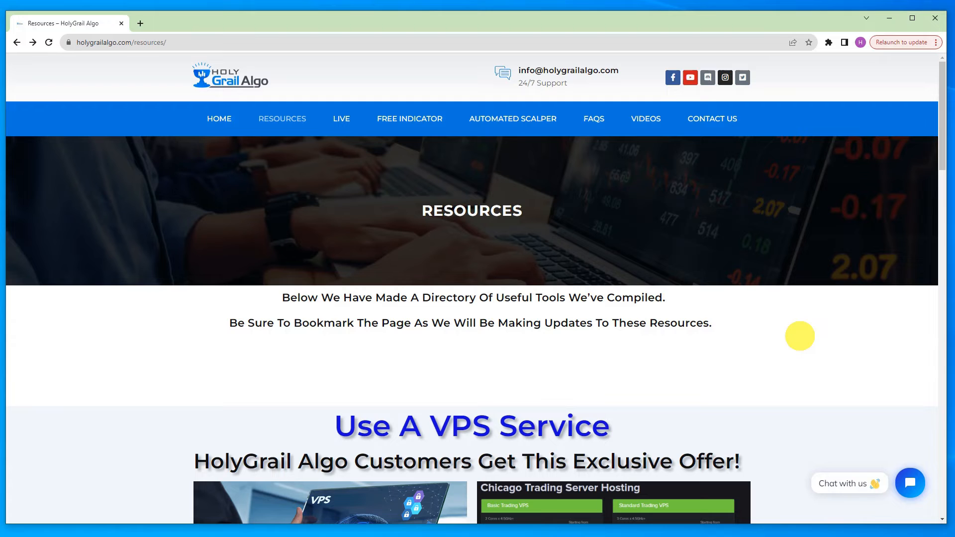
mouse_move(866, 466)
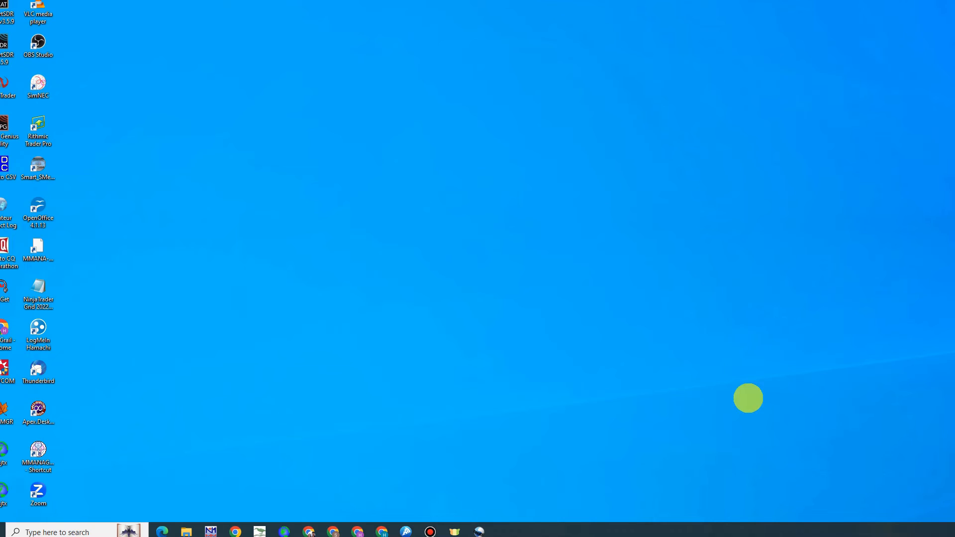
mouse_move(634, 307)
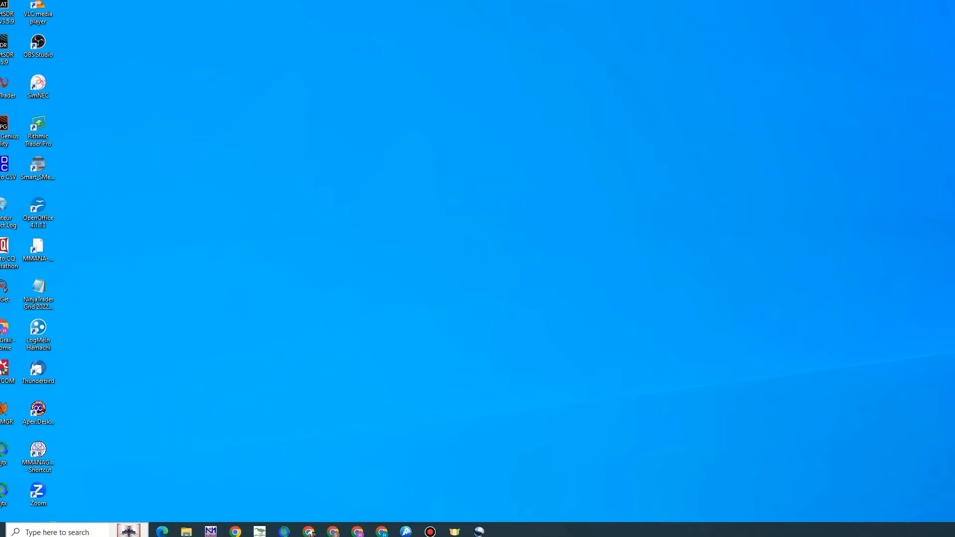
Launch Remote Desktop Connection from Windows search and centre its window on screen.
left_click(55, 531)
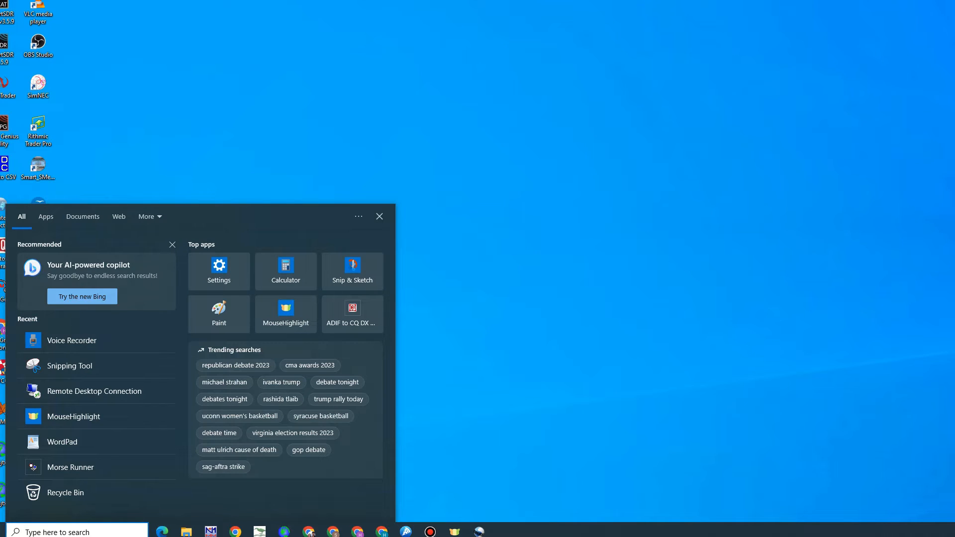
type("rdp")
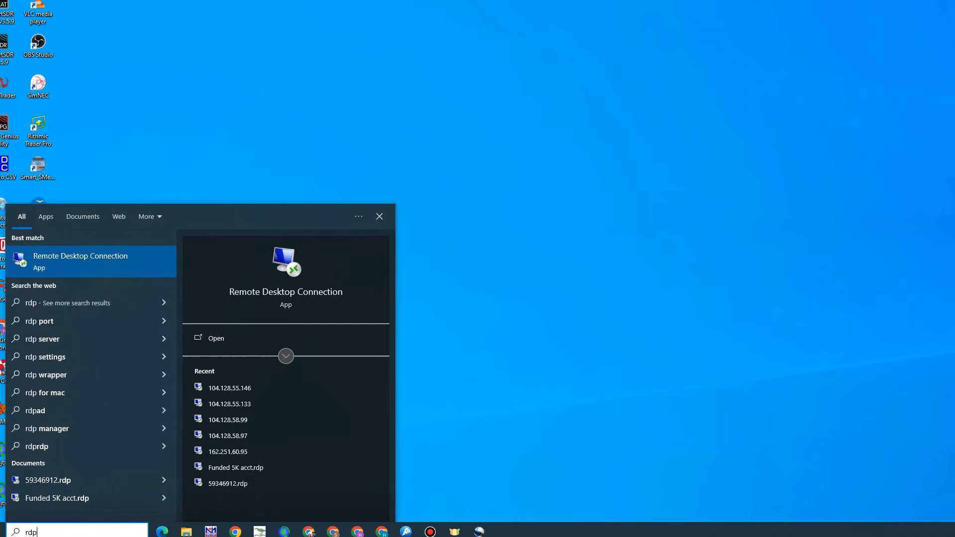
left_click(216, 338)
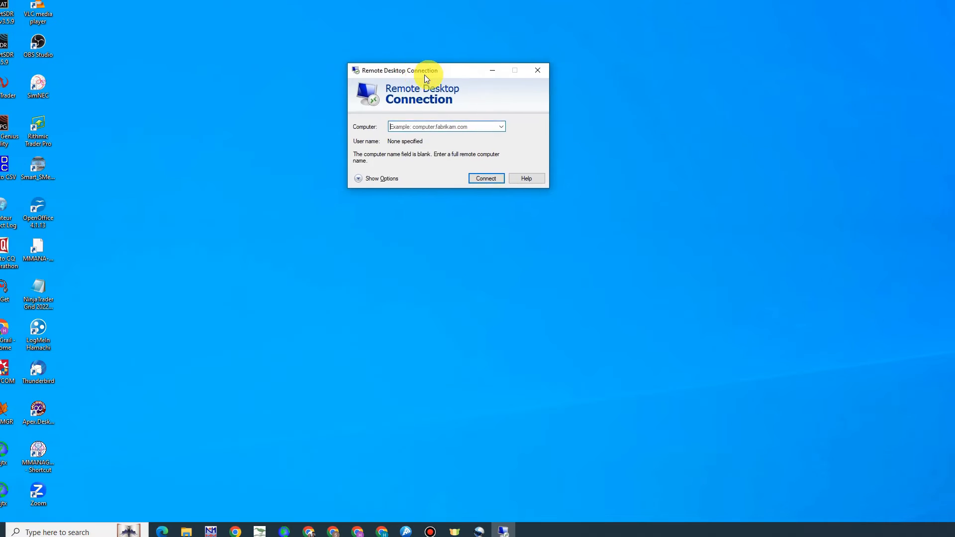
left_click_drag(402, 70, 427, 180)
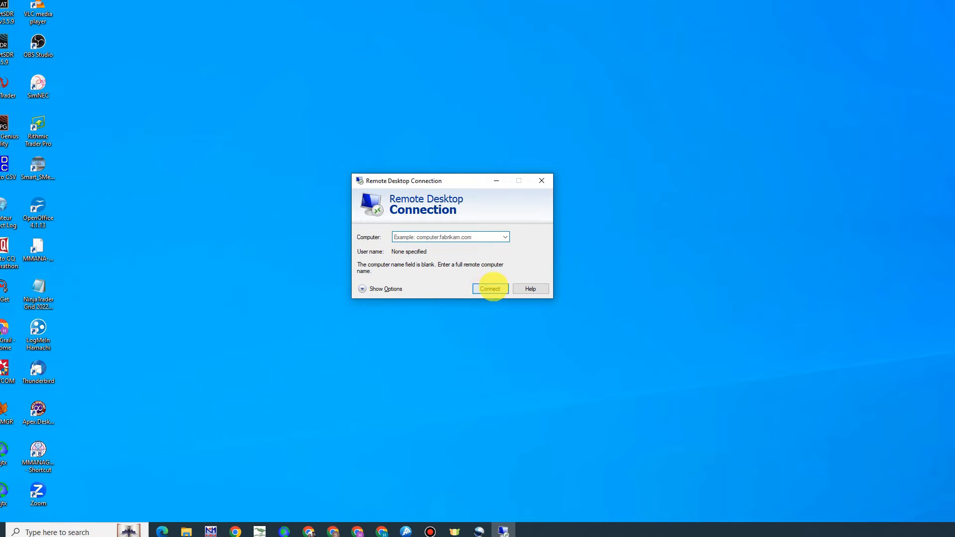
mouse_move(450, 255)
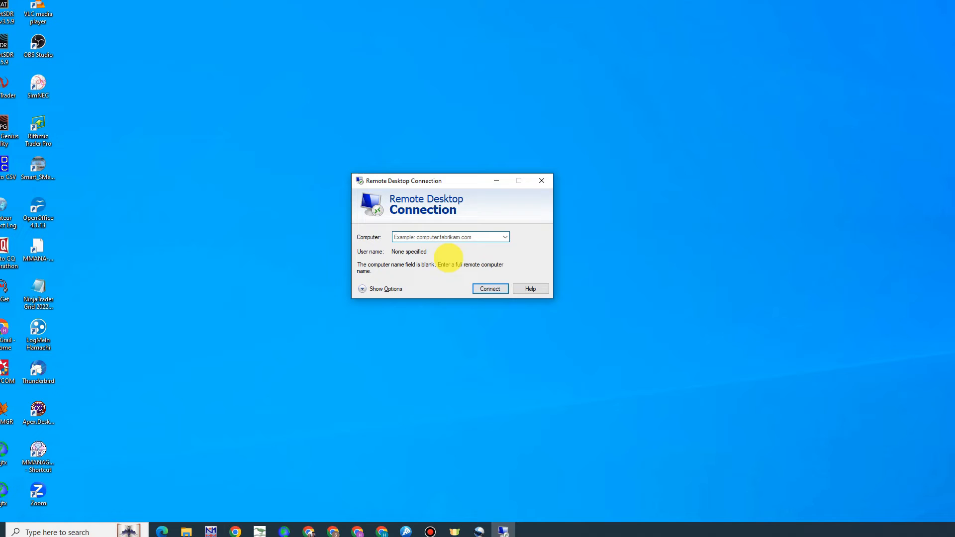
mouse_move(519, 338)
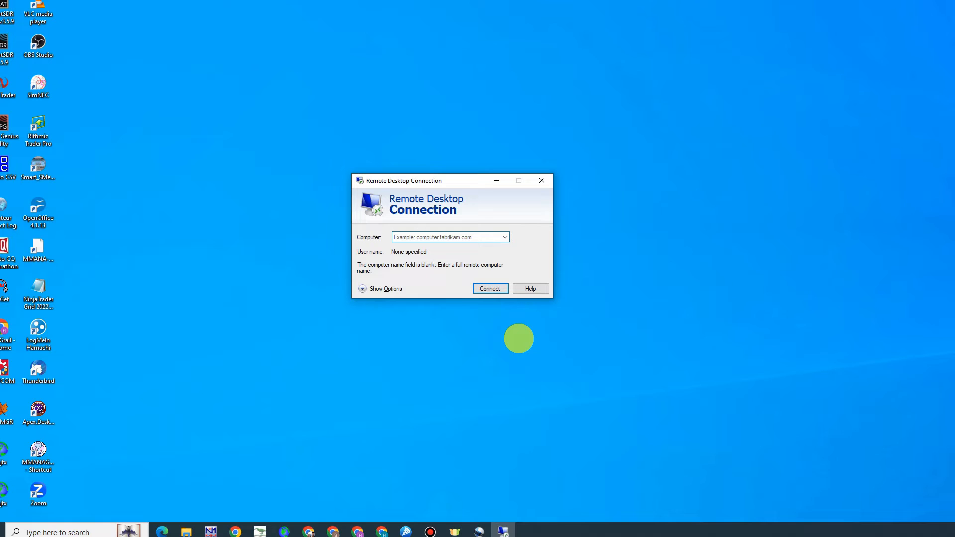
Connect to the VPS, accepting the certificate warning to reach the remote desktop.
left_click(490, 289)
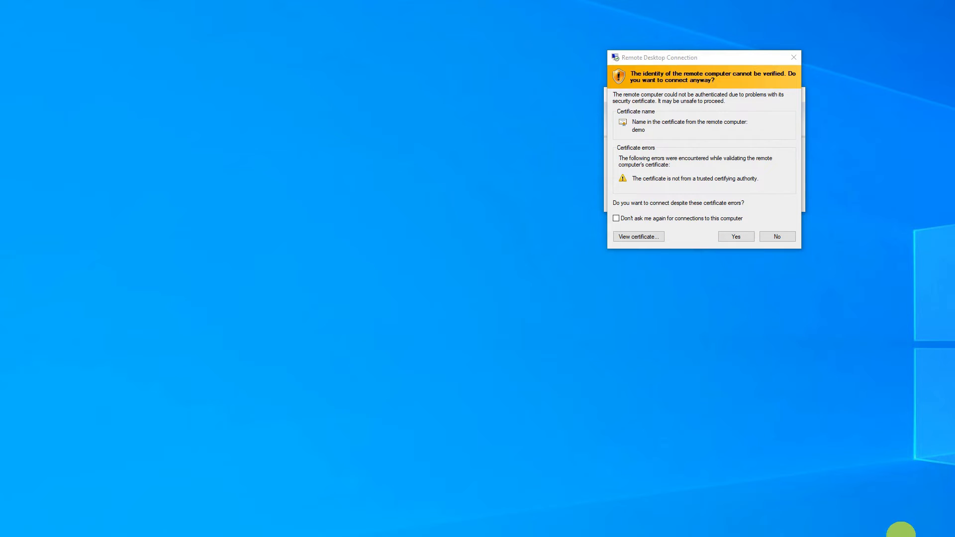
mouse_move(741, 132)
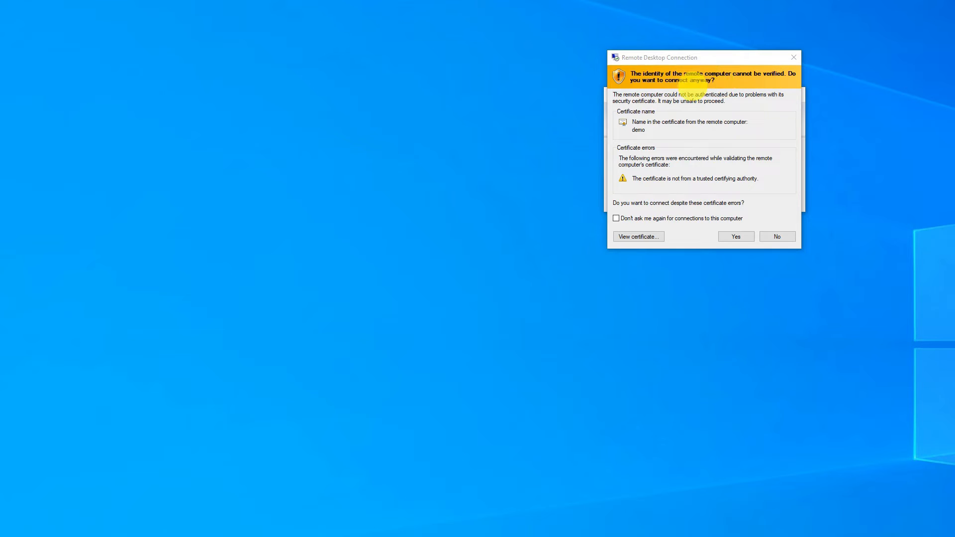
left_click(736, 237)
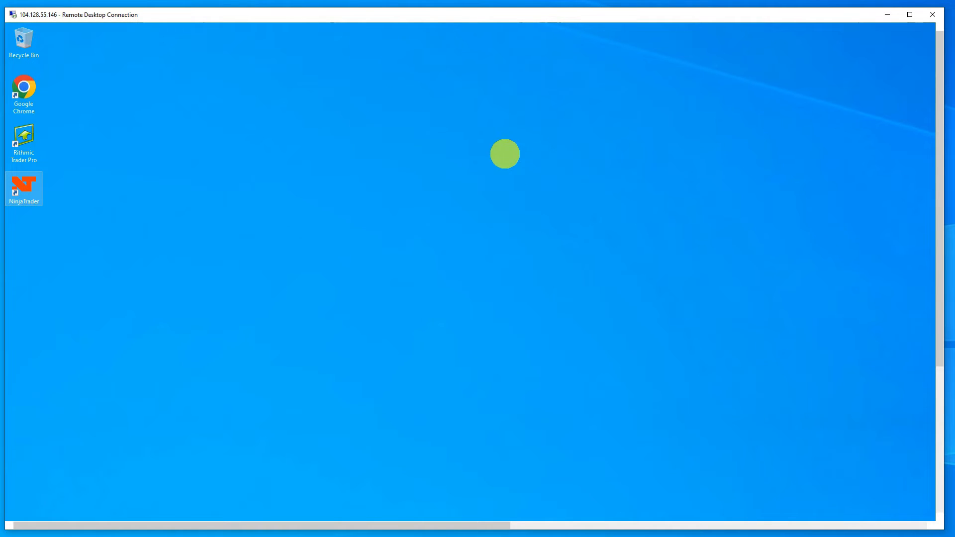
mouse_move(574, 236)
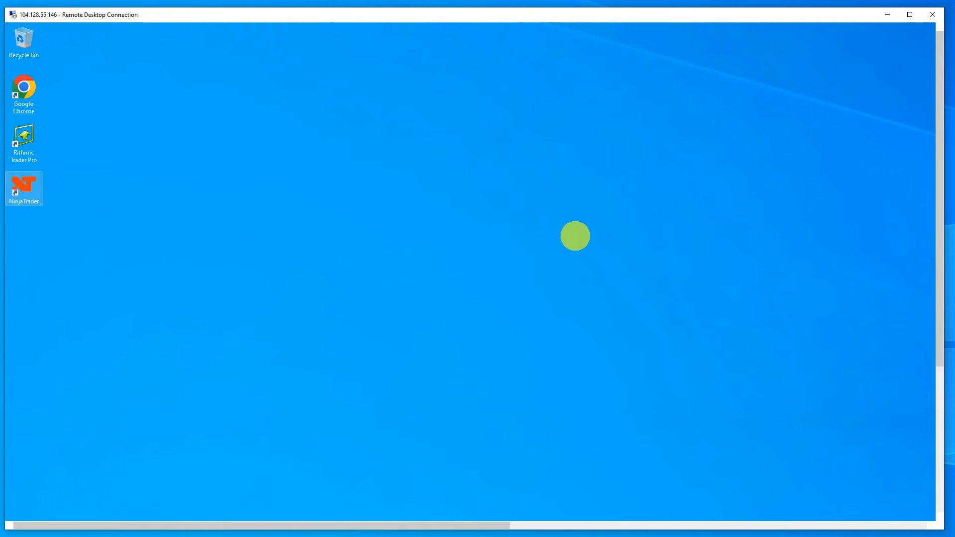
mouse_move(941, 343)
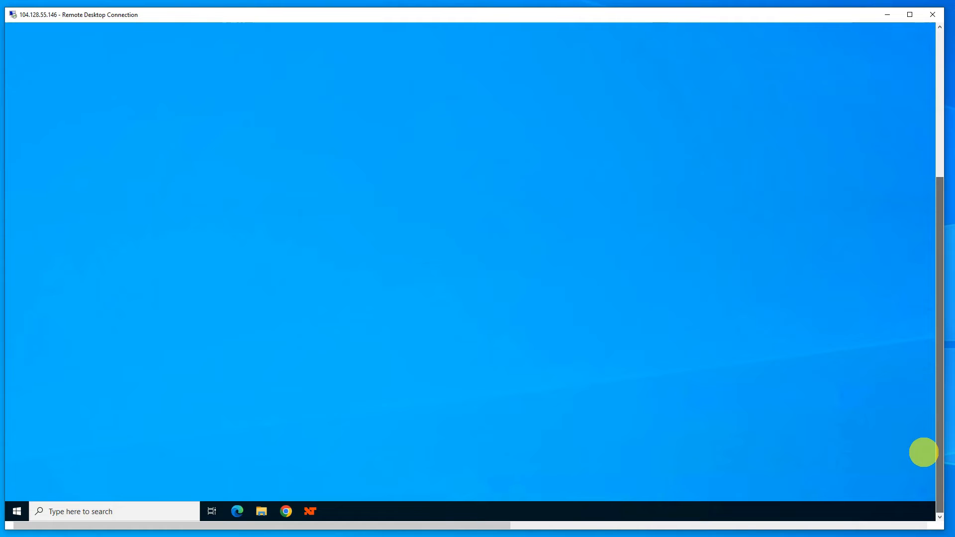
mouse_move(245, 429)
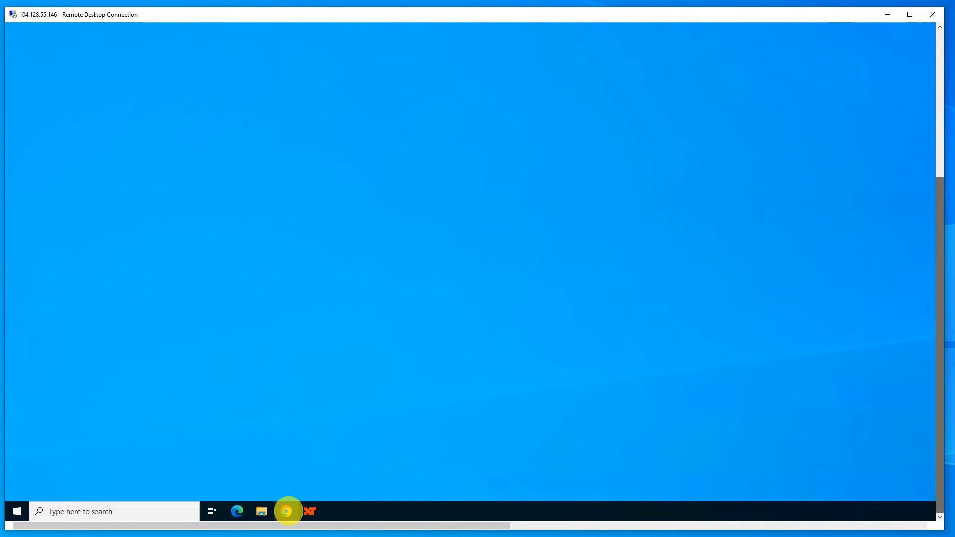
mouse_move(287, 511)
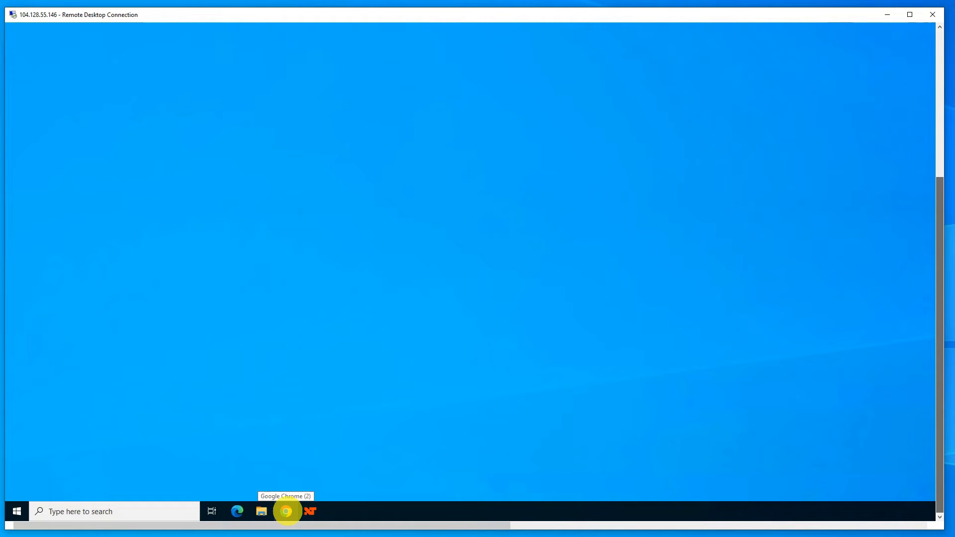
mouse_move(299, 447)
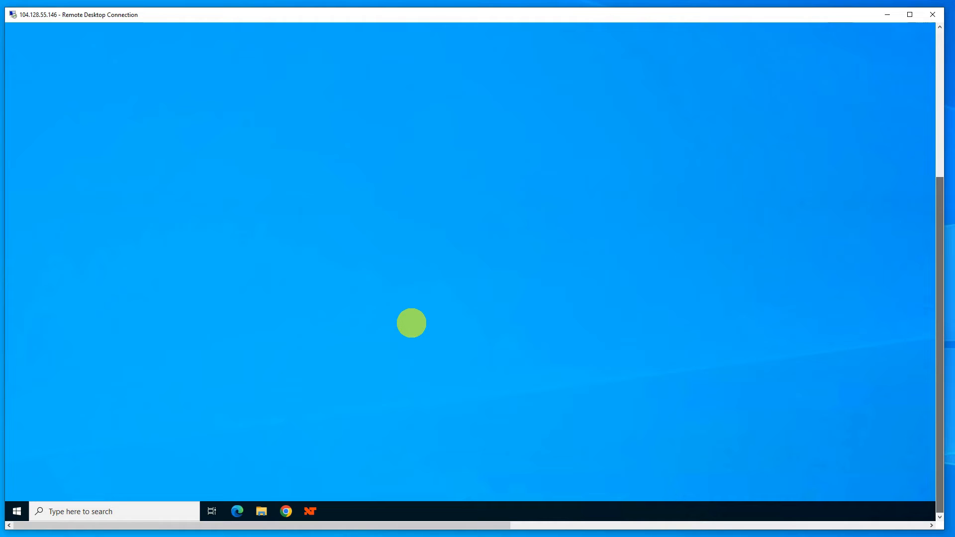
mouse_move(399, 340)
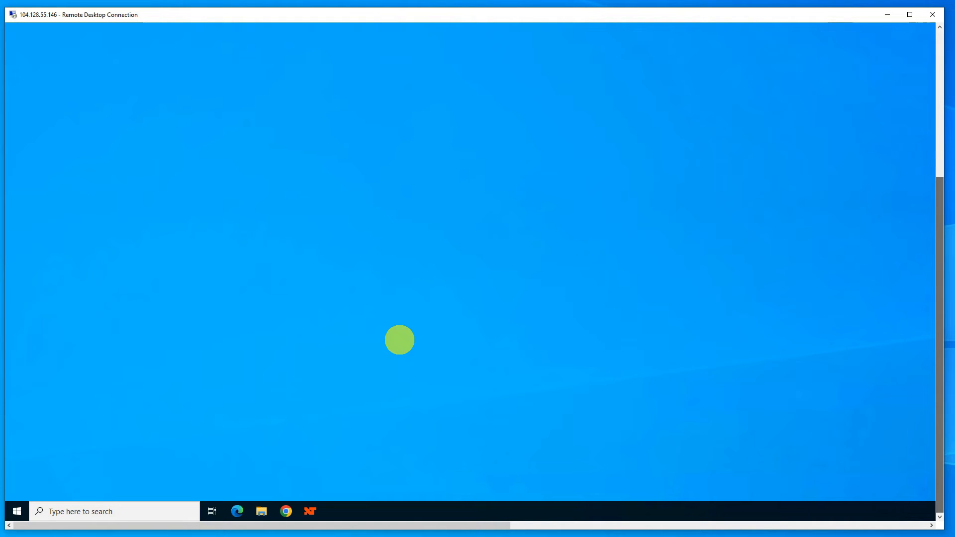
mouse_move(295, 485)
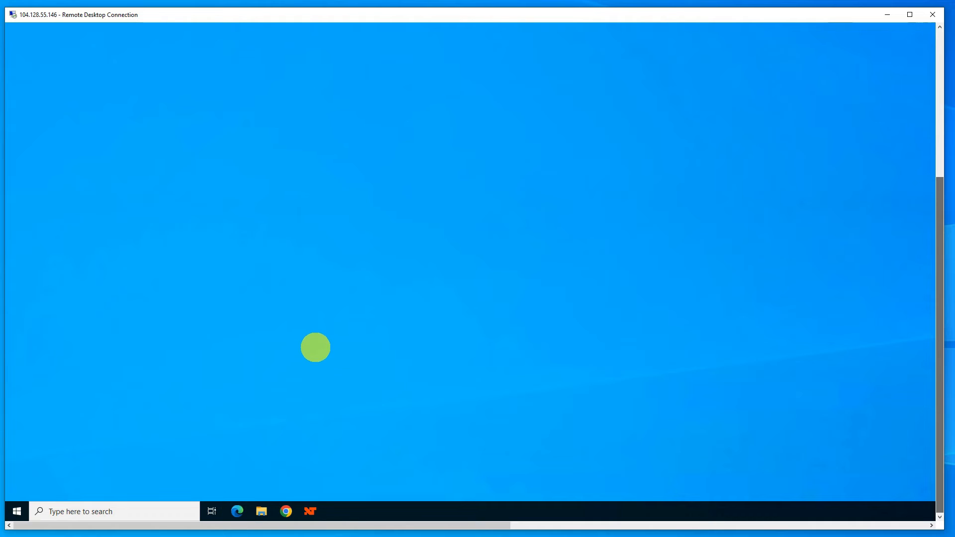
mouse_move(289, 384)
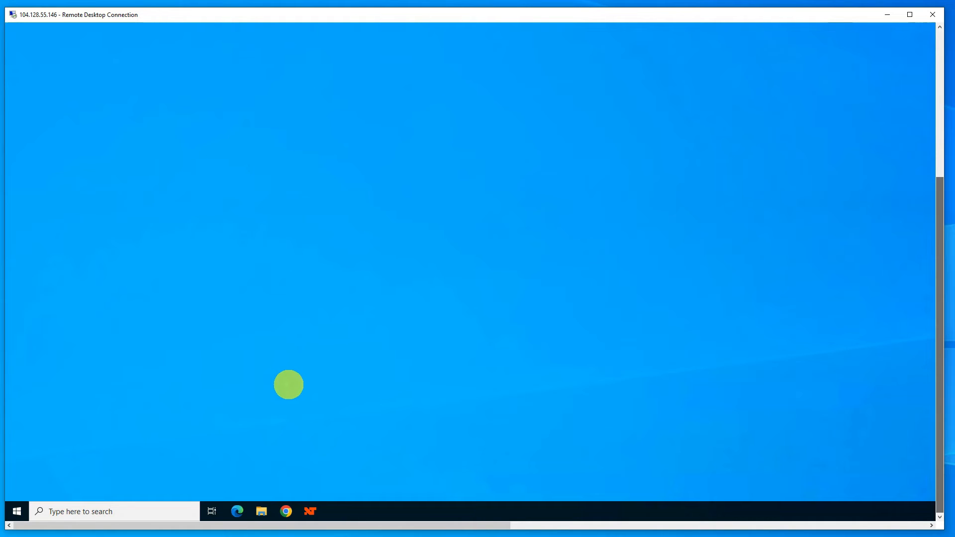
mouse_move(308, 308)
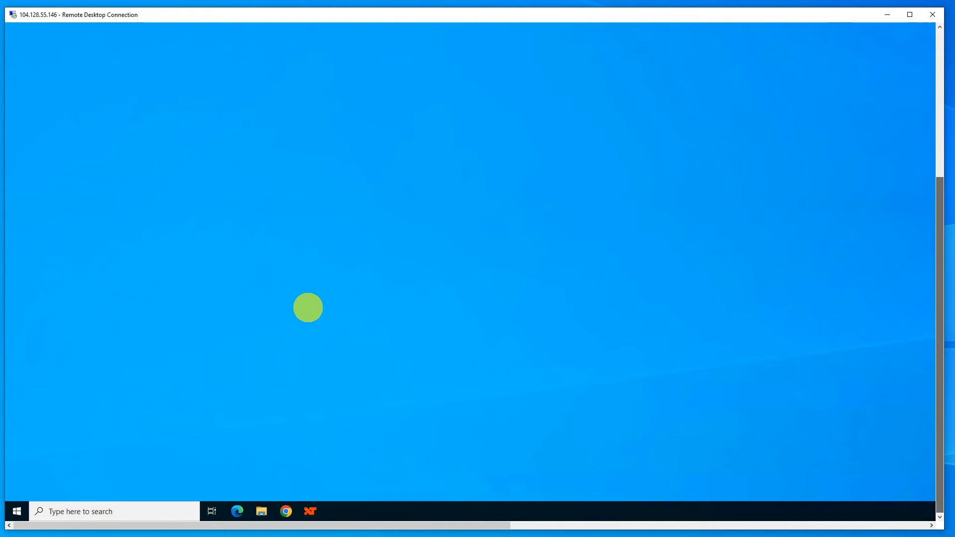
mouse_move(466, 254)
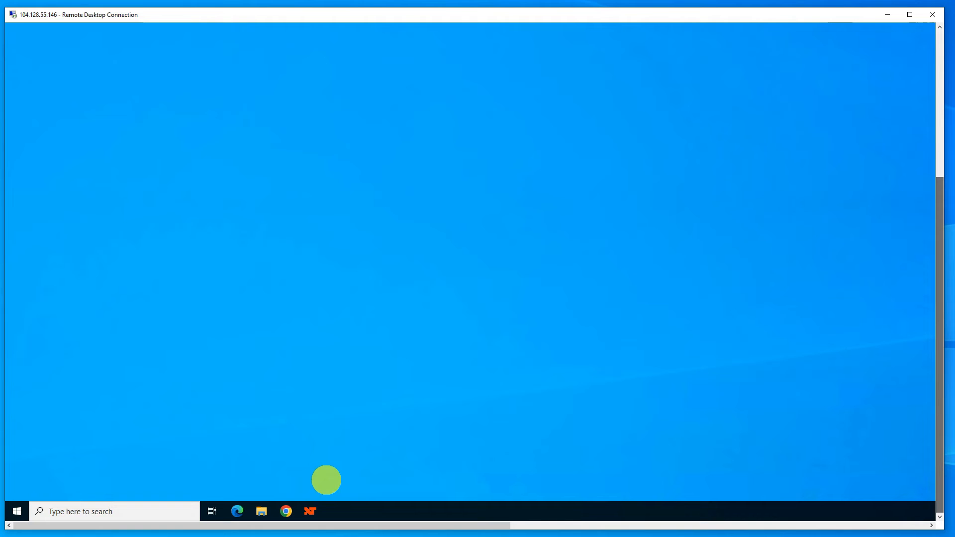
Show the NinjaTrader Control Center on the VPS and expand its Tools menu.
left_click(311, 511)
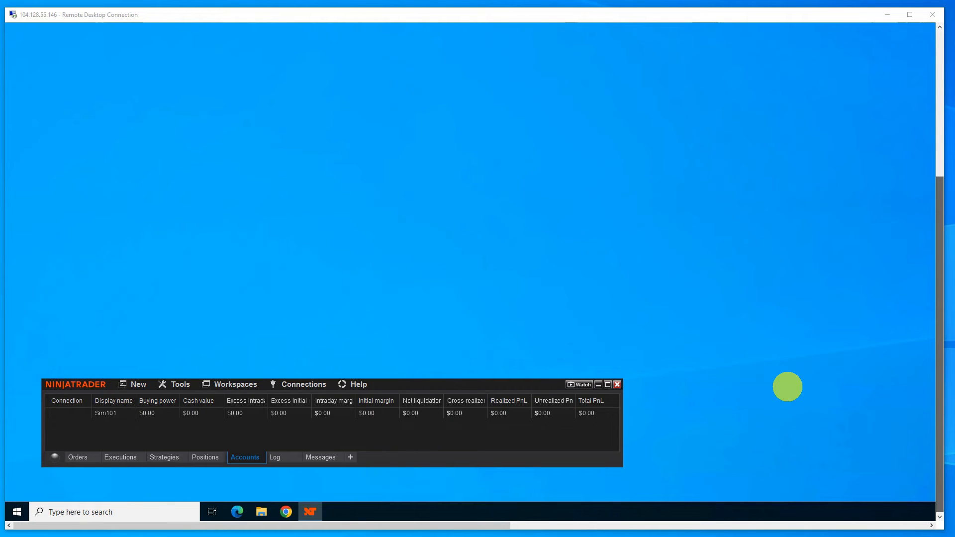
mouse_move(508, 375)
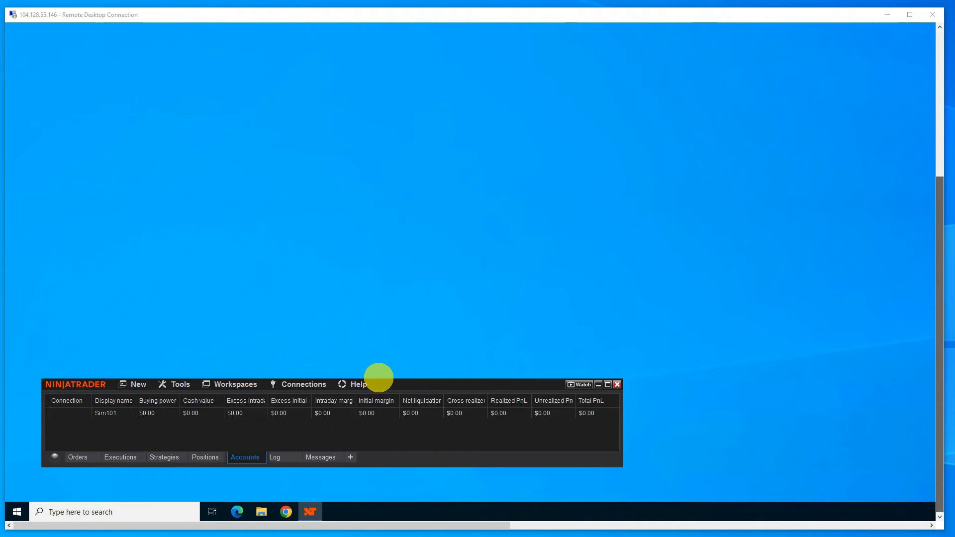
mouse_move(235, 384)
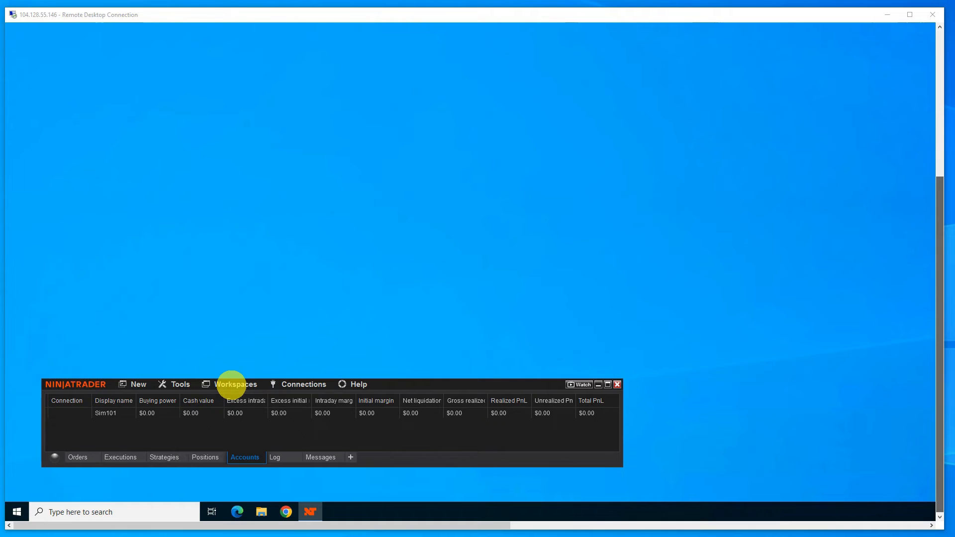
mouse_move(182, 384)
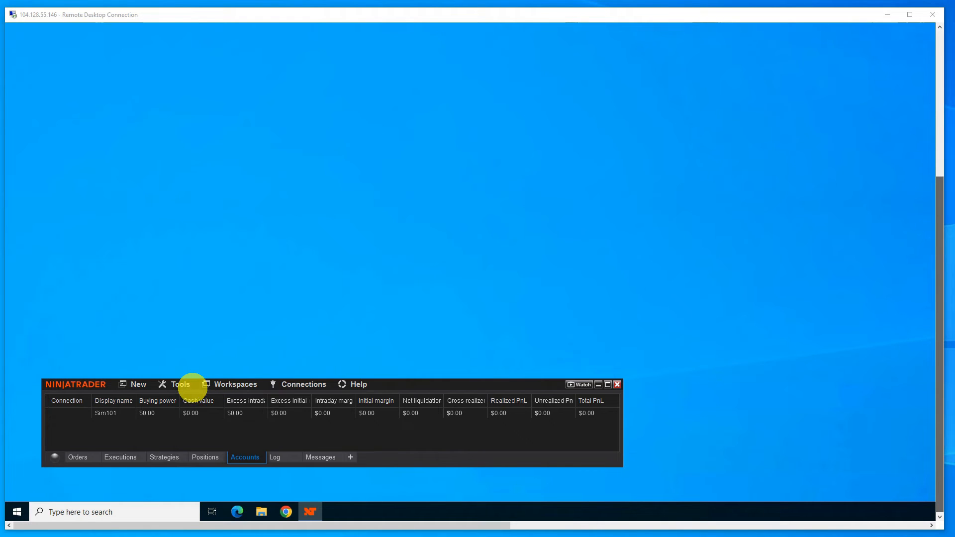
left_click(180, 384)
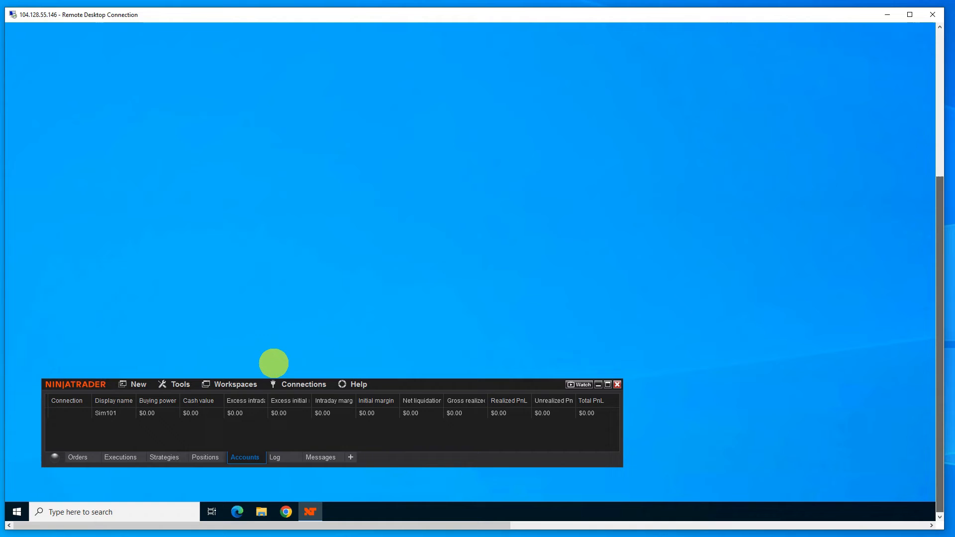
left_click(180, 385)
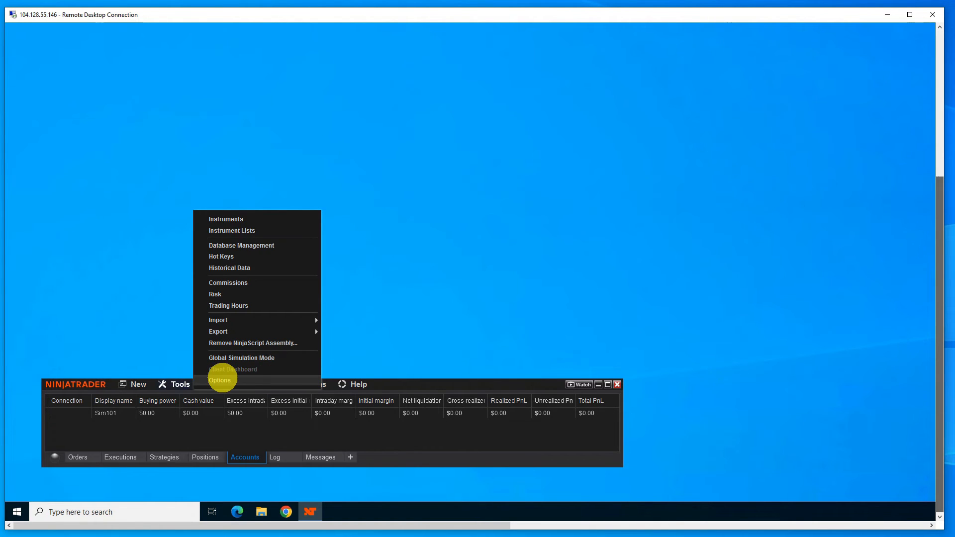
In Options > General, set the time zone to (UTC-05:00) Eastern Time (US & Canada).
left_click(220, 380)
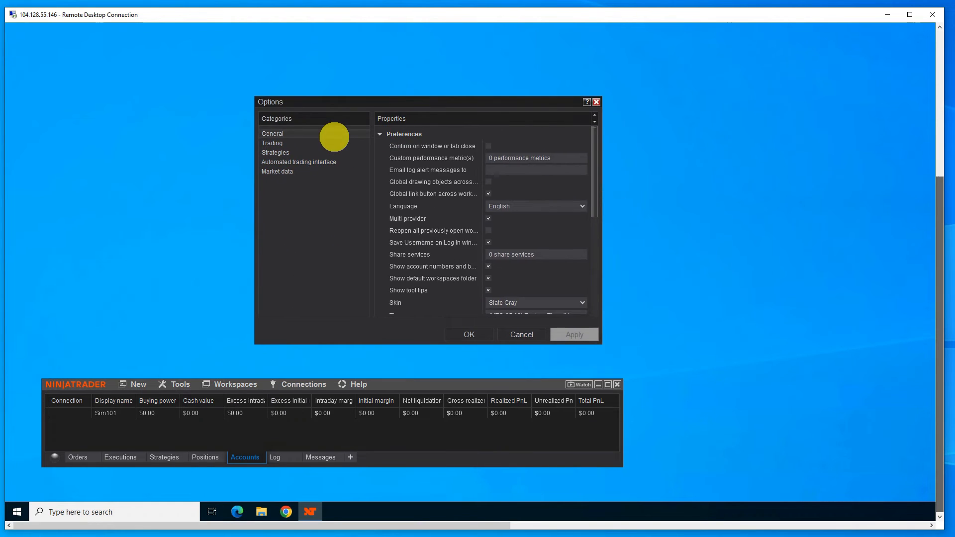
mouse_move(599, 192)
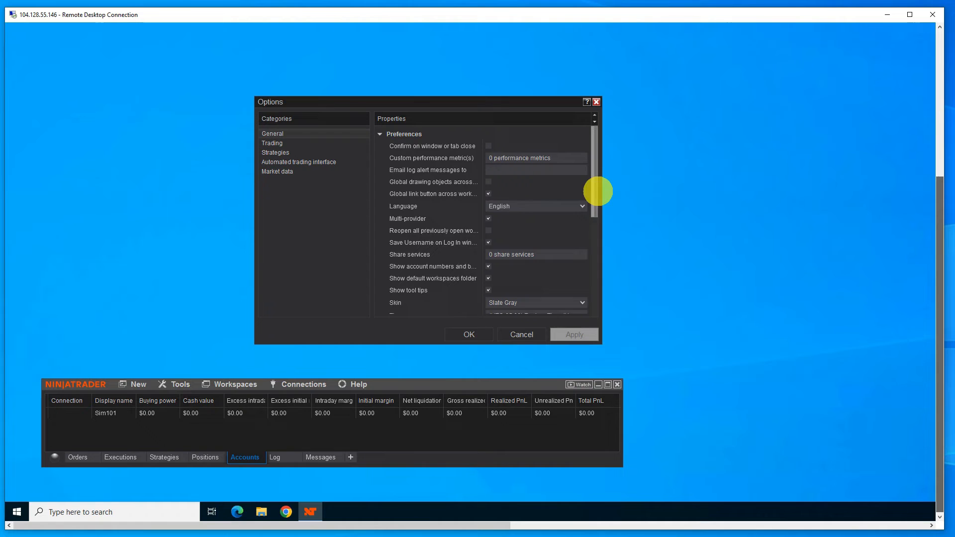
scroll("down", 3)
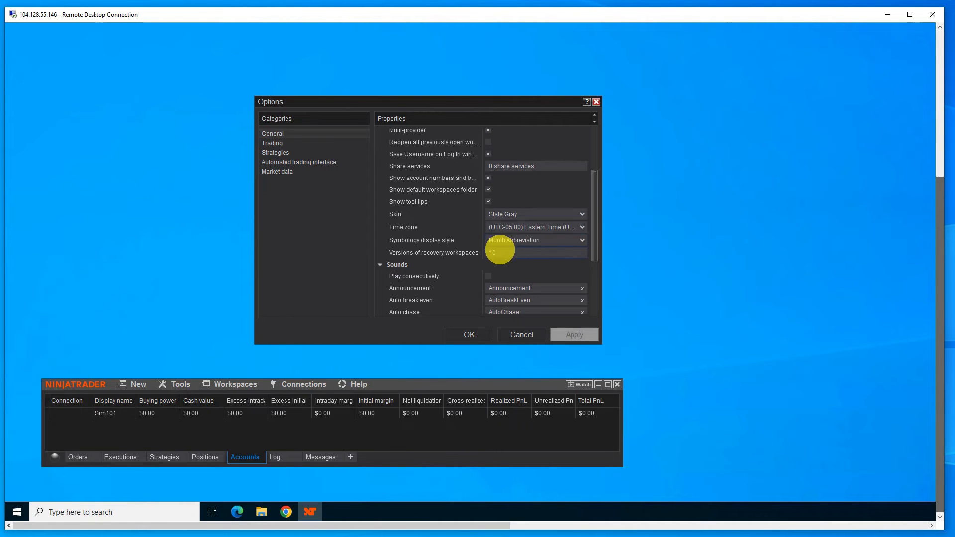
mouse_move(494, 227)
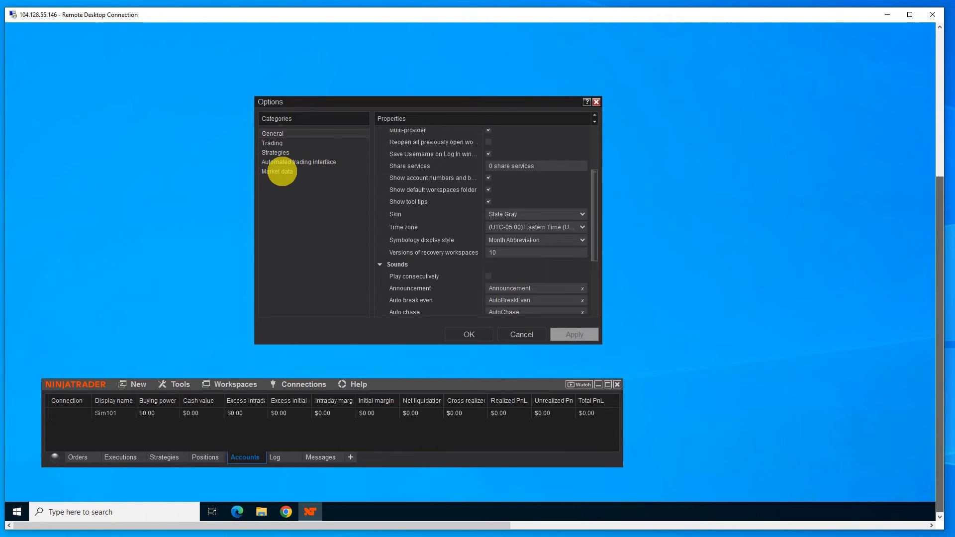
mouse_move(913, 490)
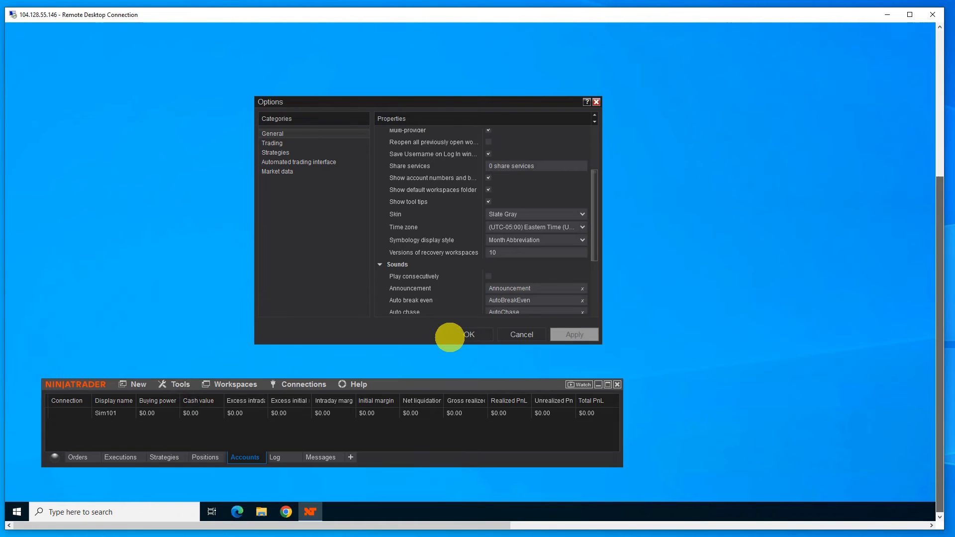
mouse_move(545, 227)
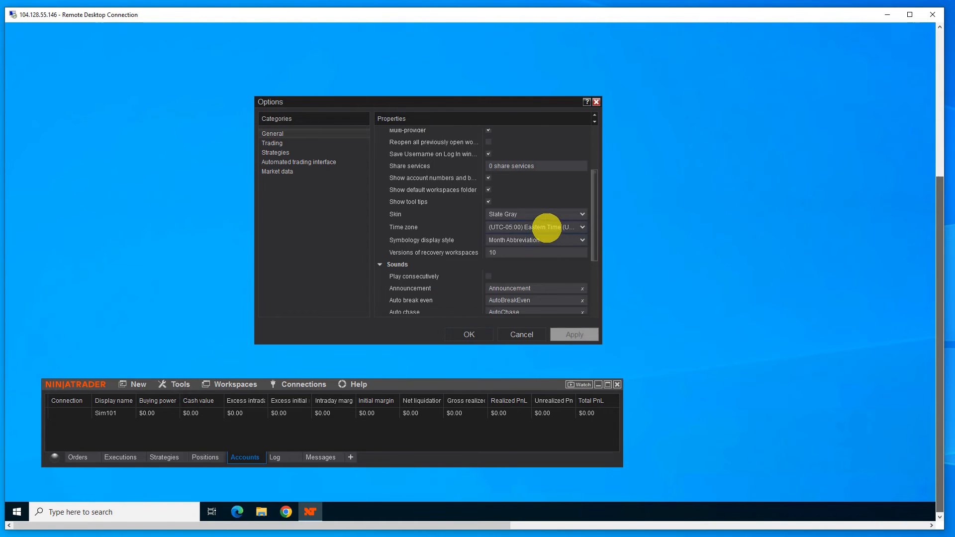
mouse_move(547, 236)
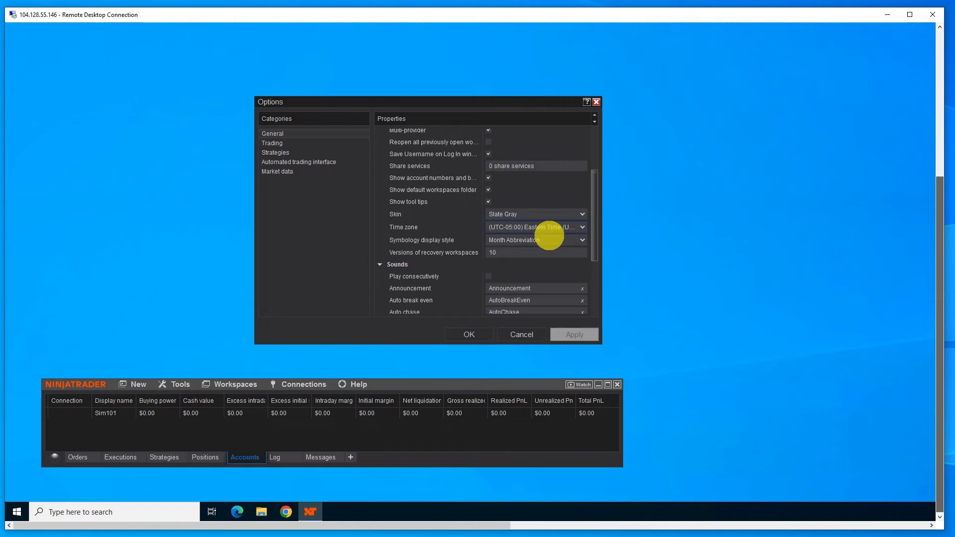
mouse_move(544, 226)
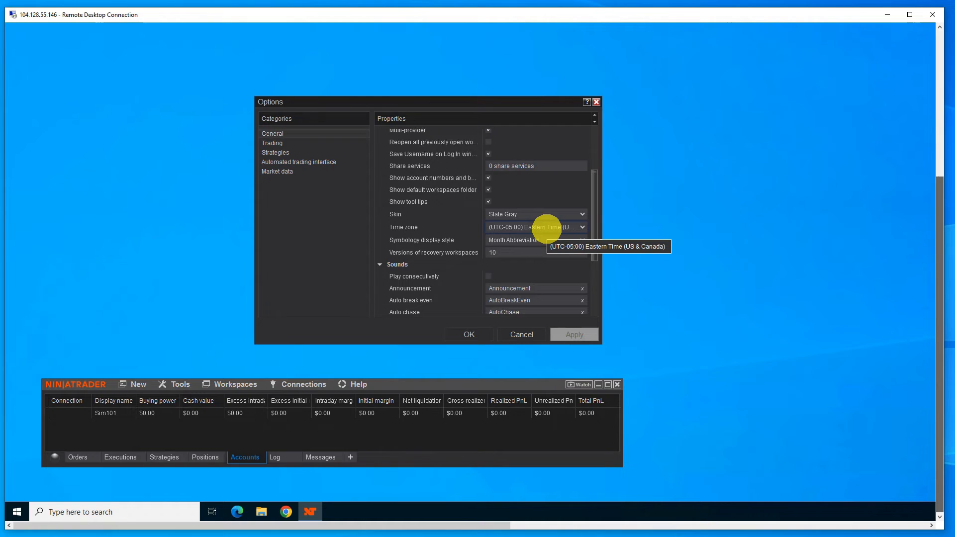
mouse_move(331, 190)
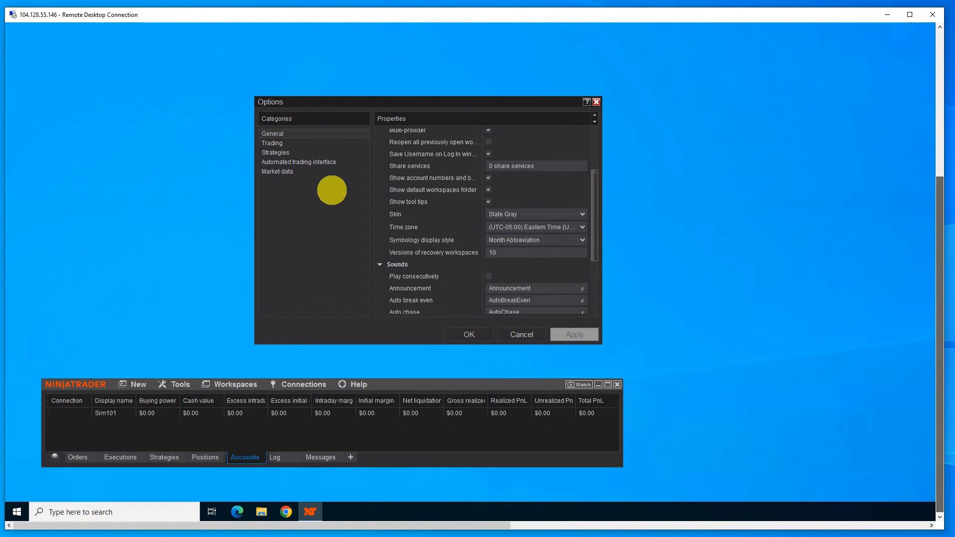
Set Market data Global merge policy to Do not merge, enable Show Tick Replay, and apply.
left_click(278, 171)
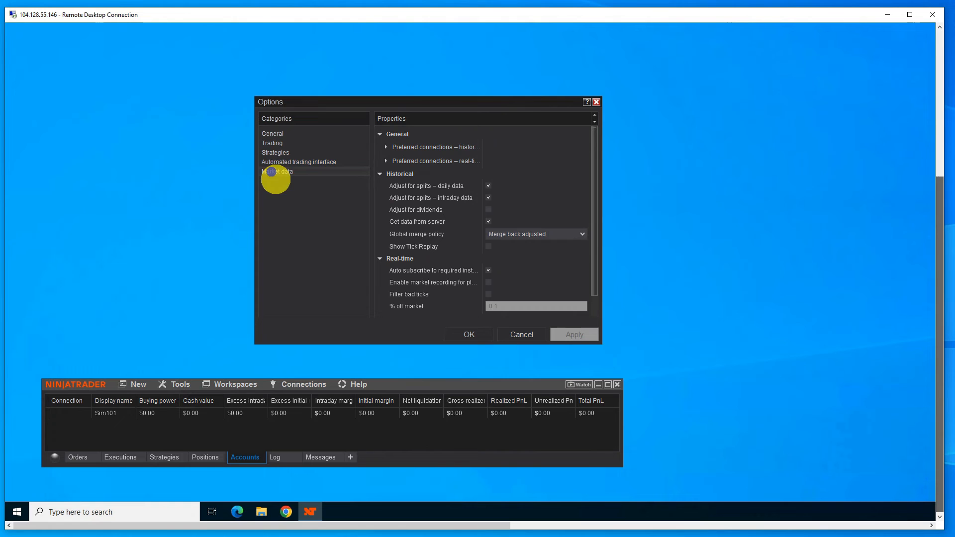
mouse_move(582, 234)
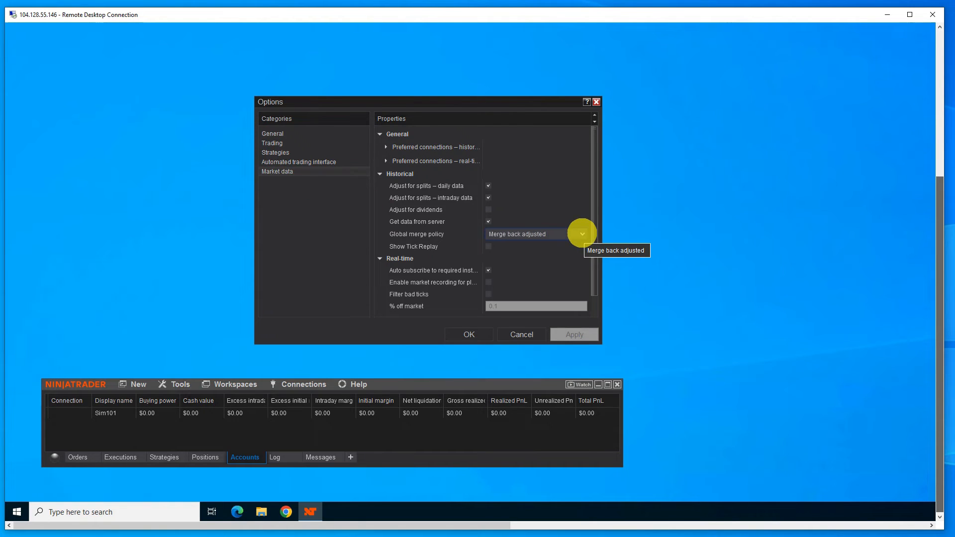
left_click(580, 233)
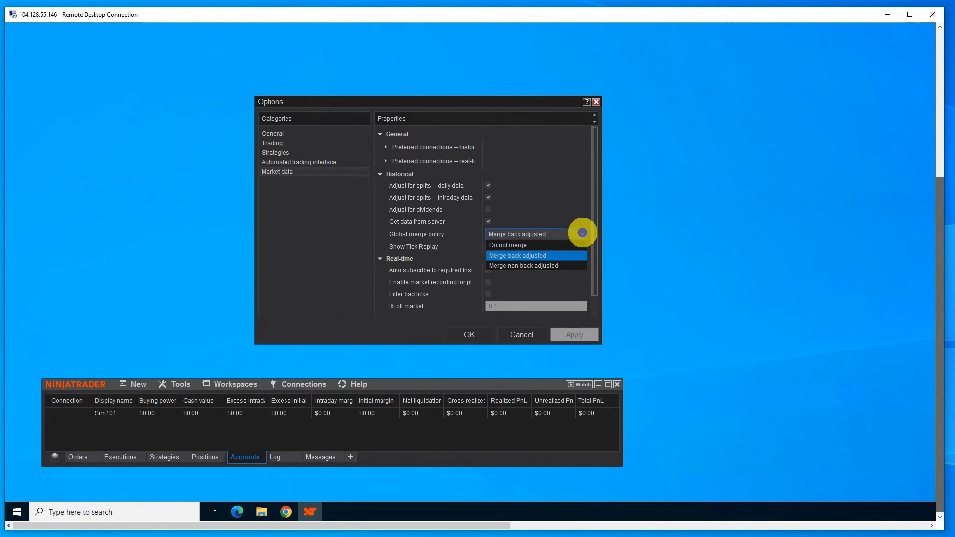
left_click(508, 245)
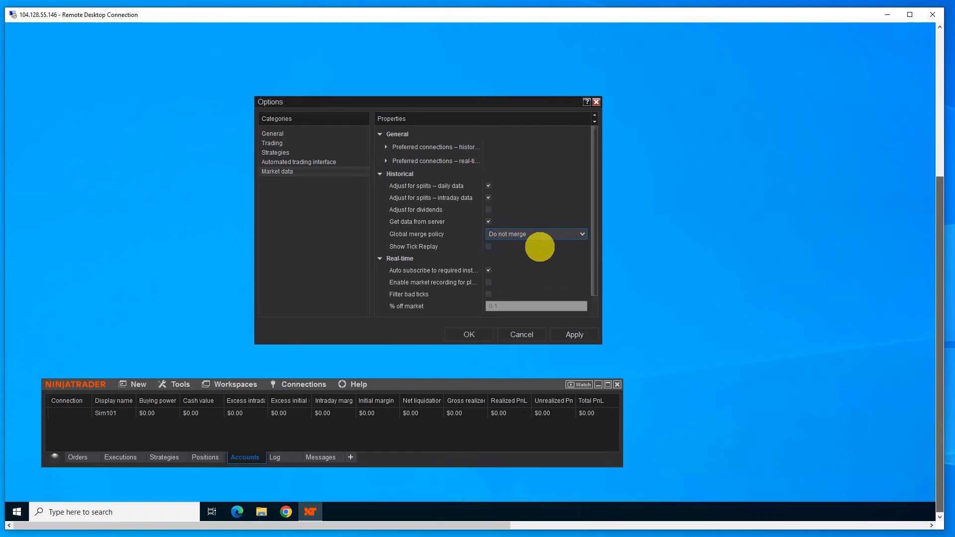
left_click(487, 246)
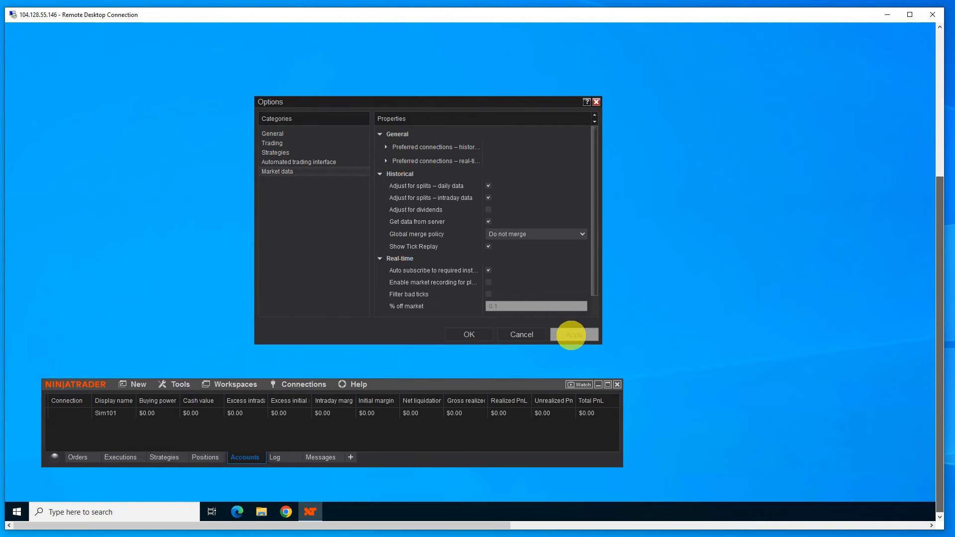
left_click(469, 335)
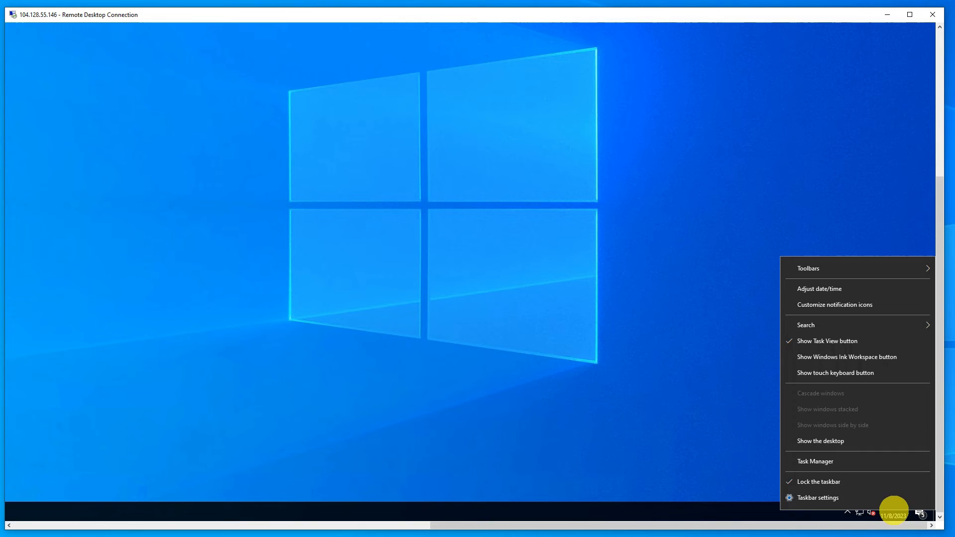
mouse_move(819, 288)
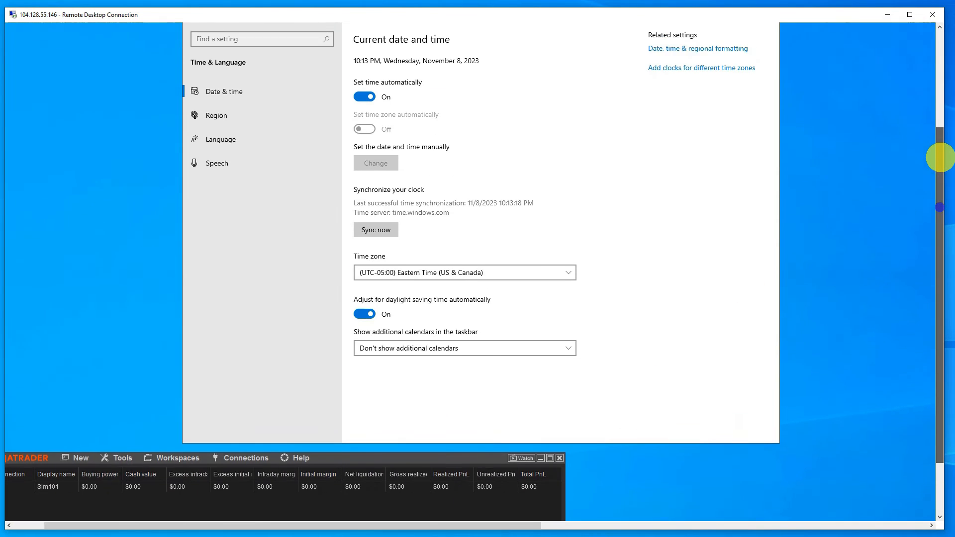
Confirm the system time zone reads (UTC-05:00) Eastern Time (US & Canada) and close Settings.
scroll("down", 3)
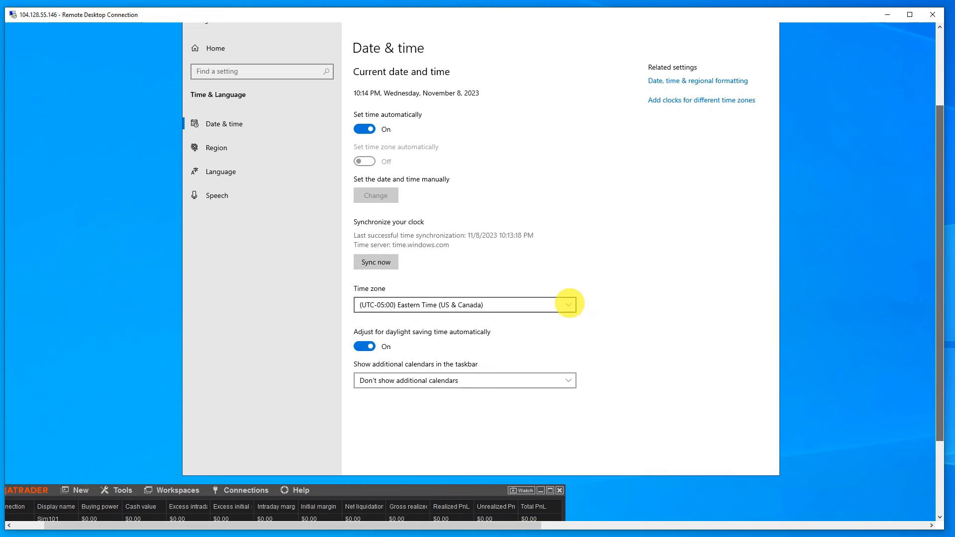
left_click(566, 305)
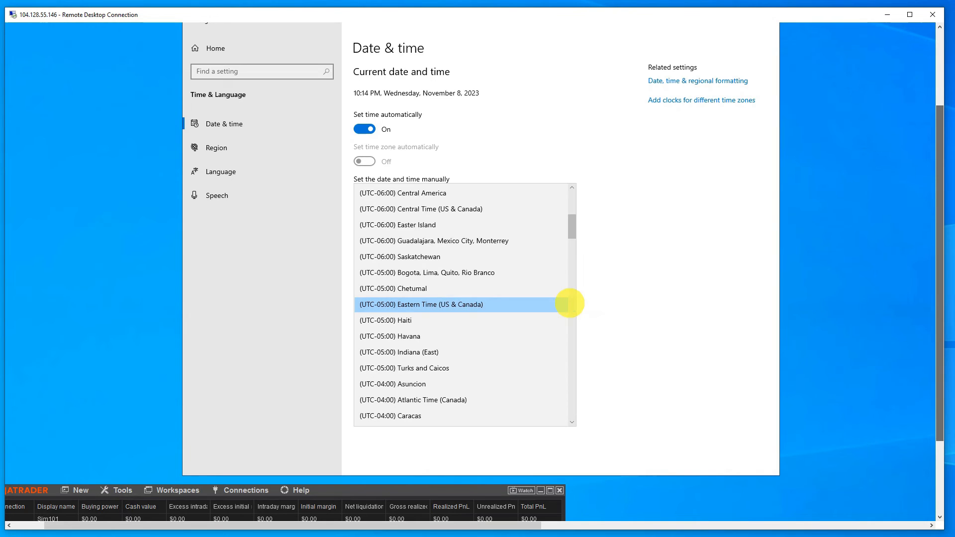
left_click(420, 305)
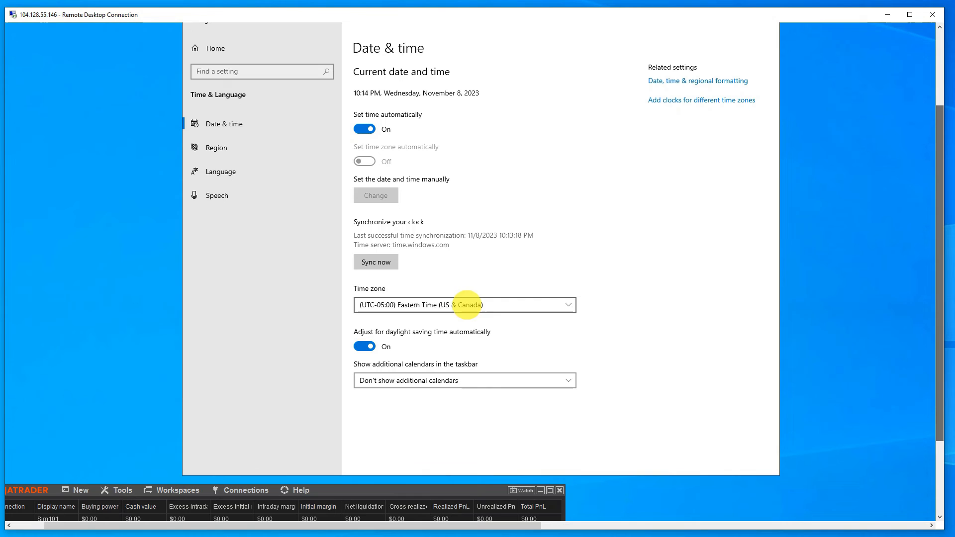
mouse_move(130, 493)
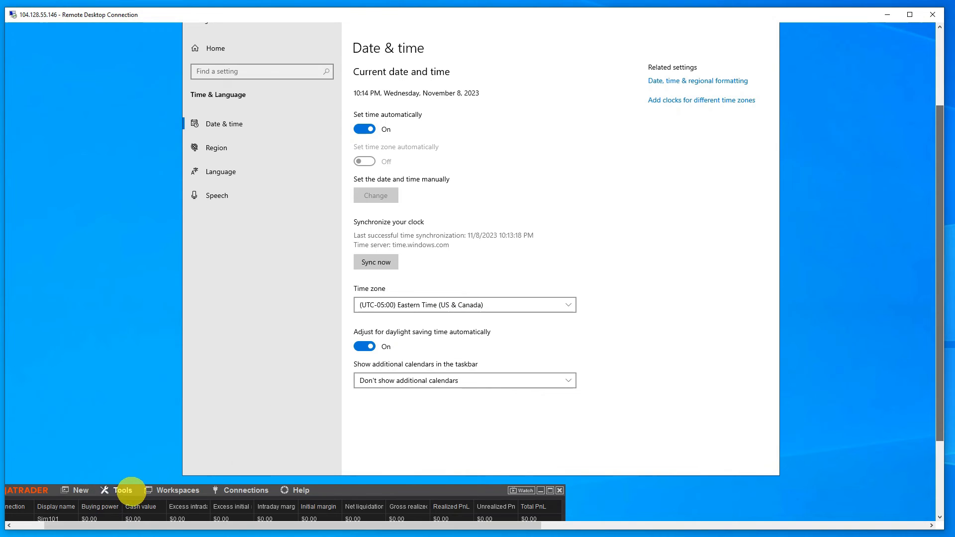
mouse_move(322, 506)
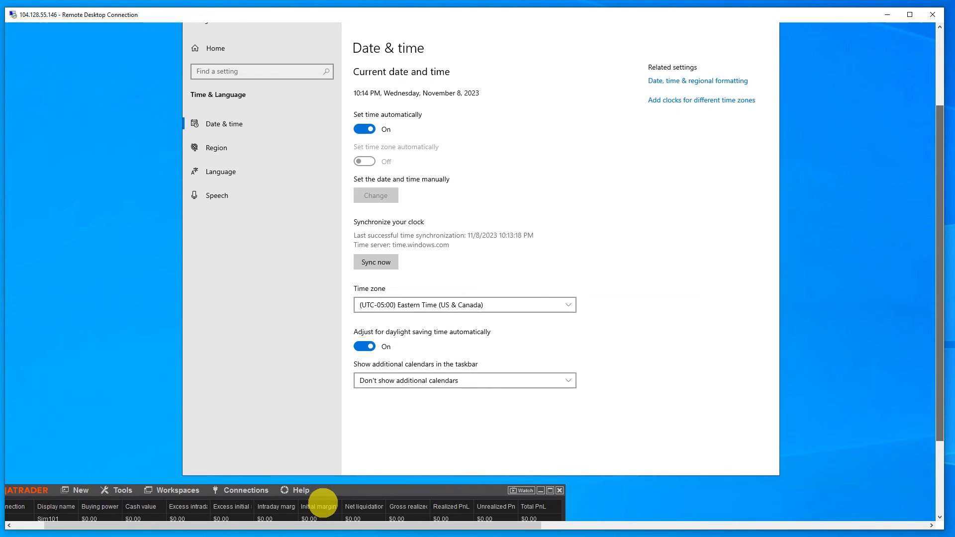
mouse_move(638, 287)
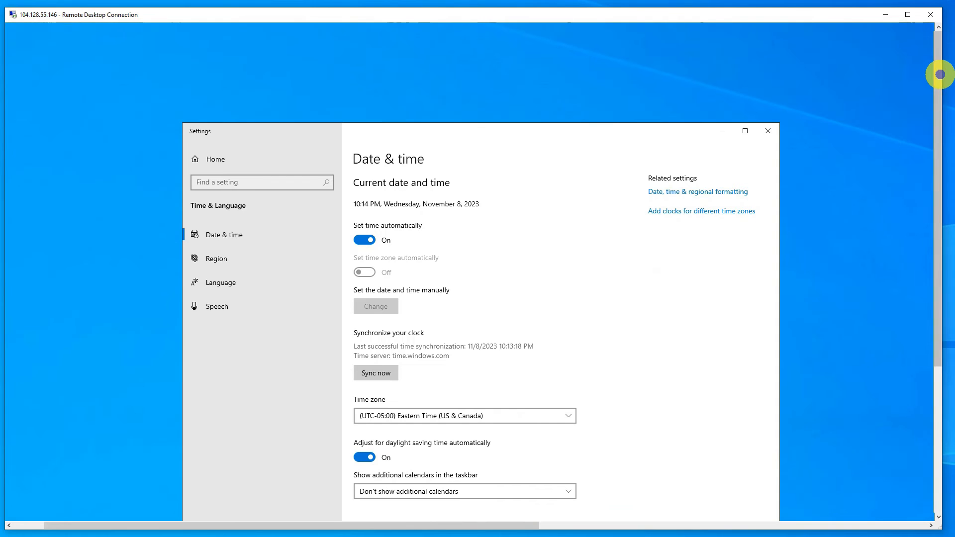
left_click(767, 130)
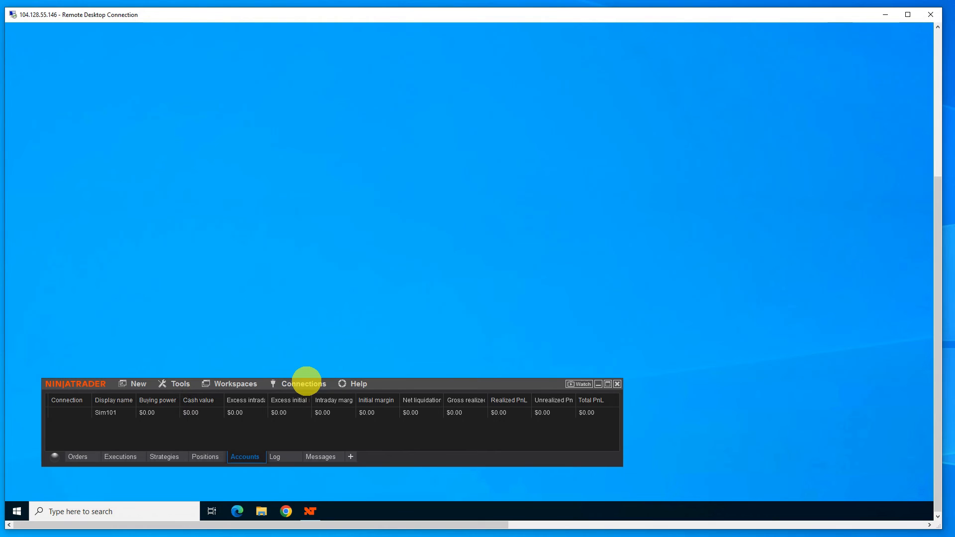
mouse_move(338, 434)
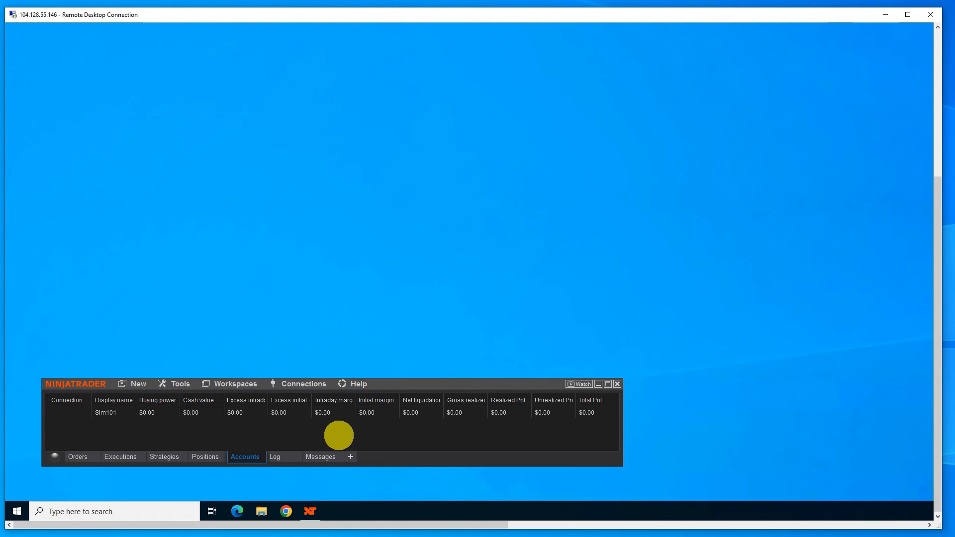
mouse_move(344, 435)
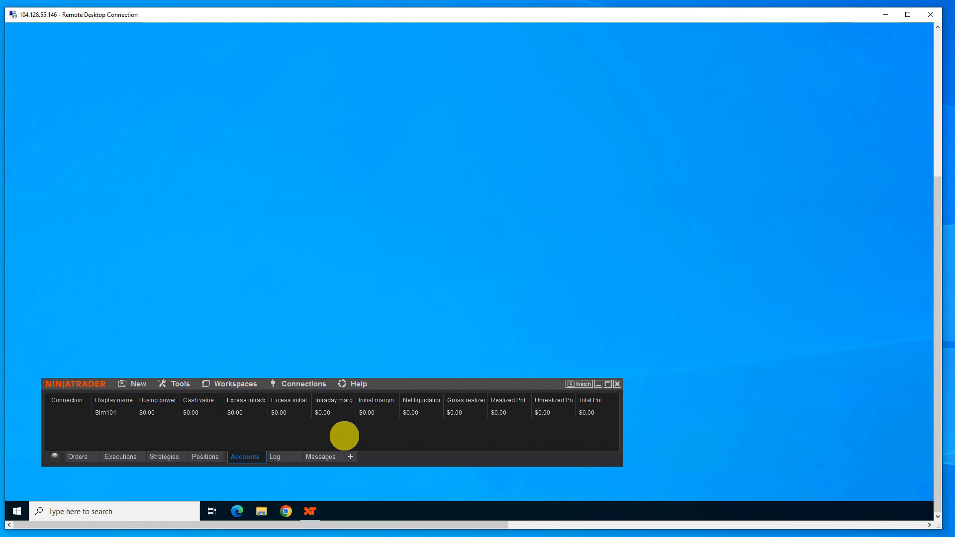
mouse_move(396, 402)
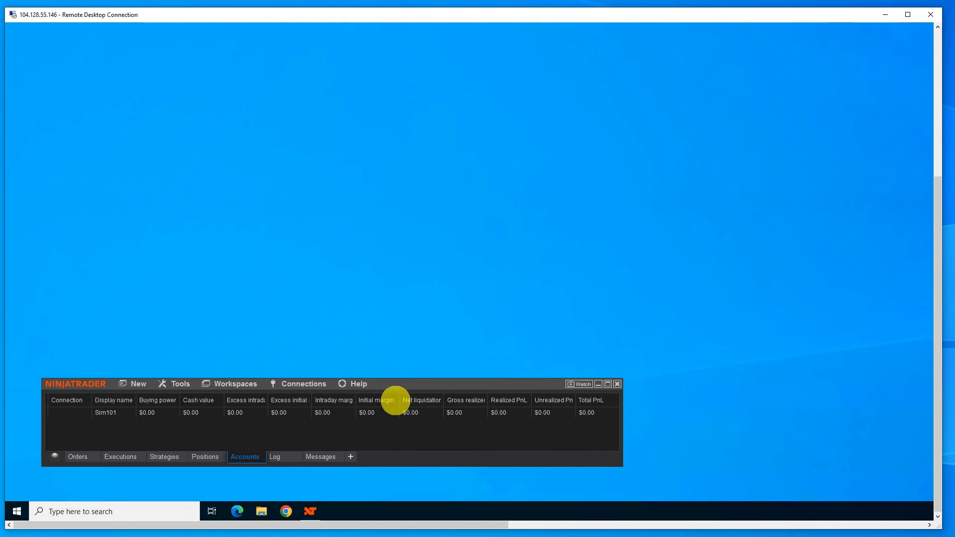
left_click(358, 384)
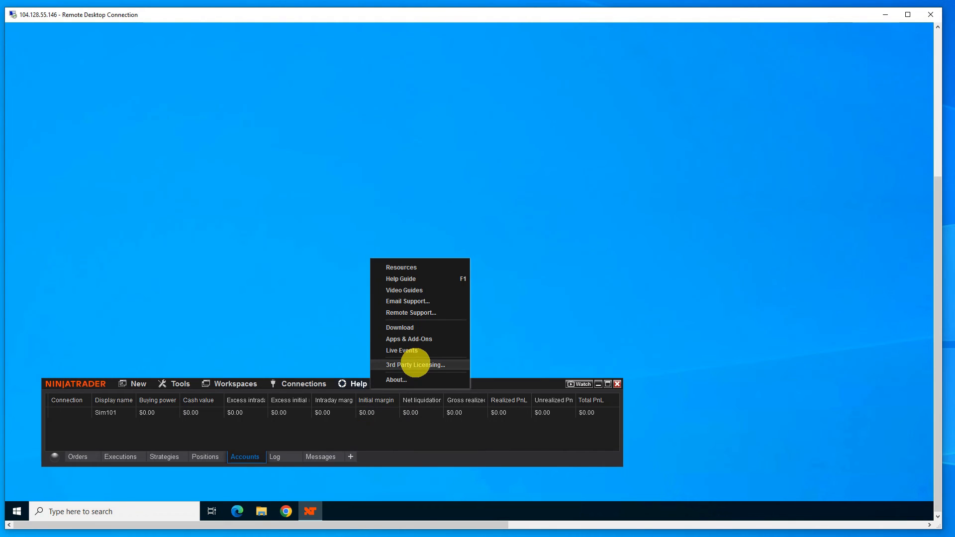
left_click(416, 365)
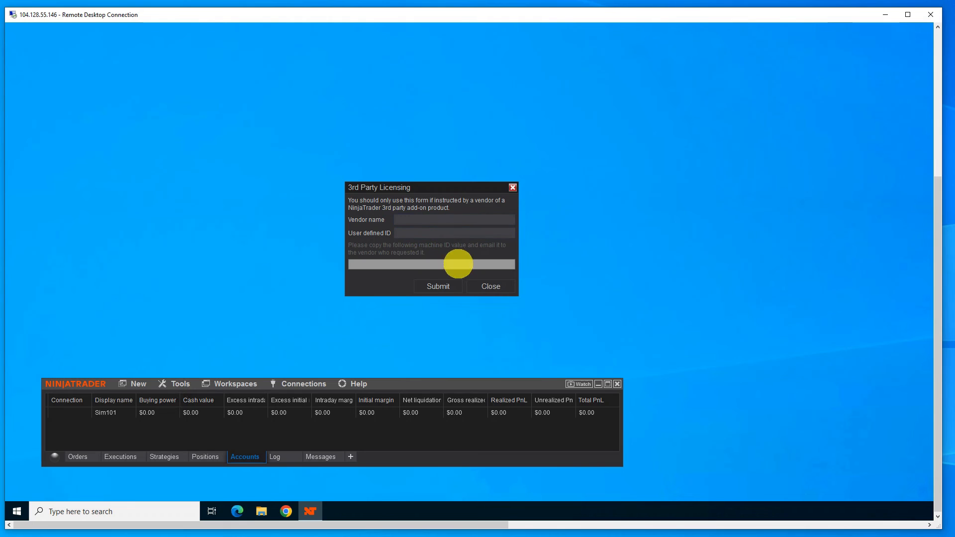
mouse_move(364, 412)
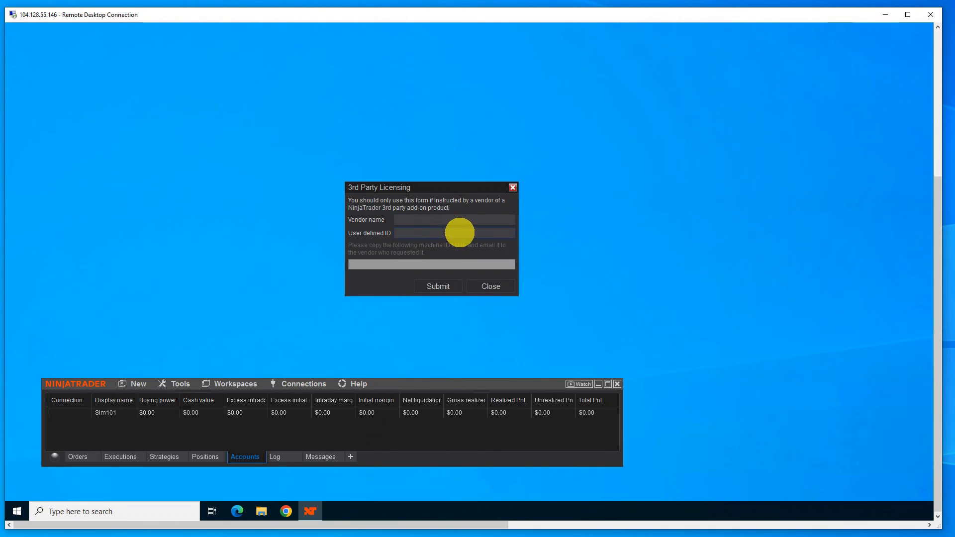
mouse_move(599, 286)
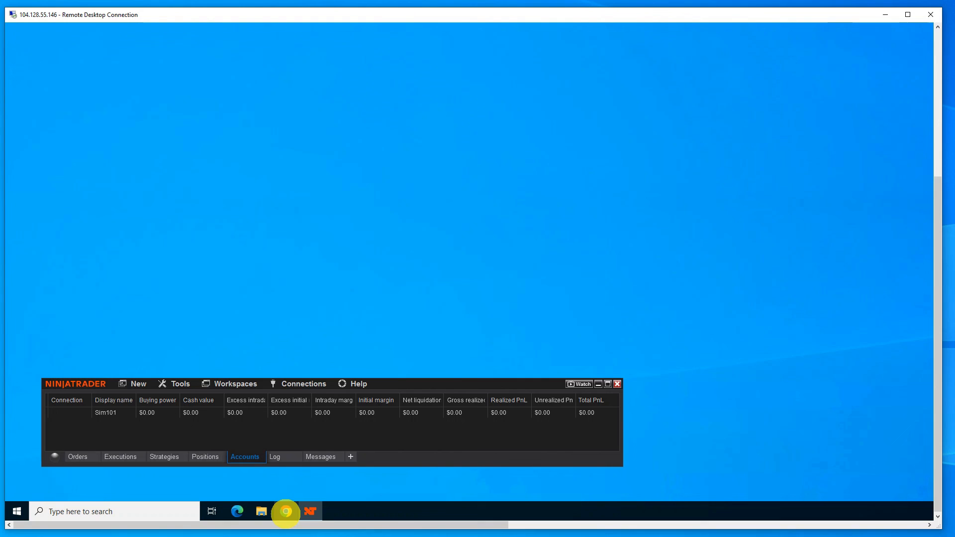
mouse_move(286, 512)
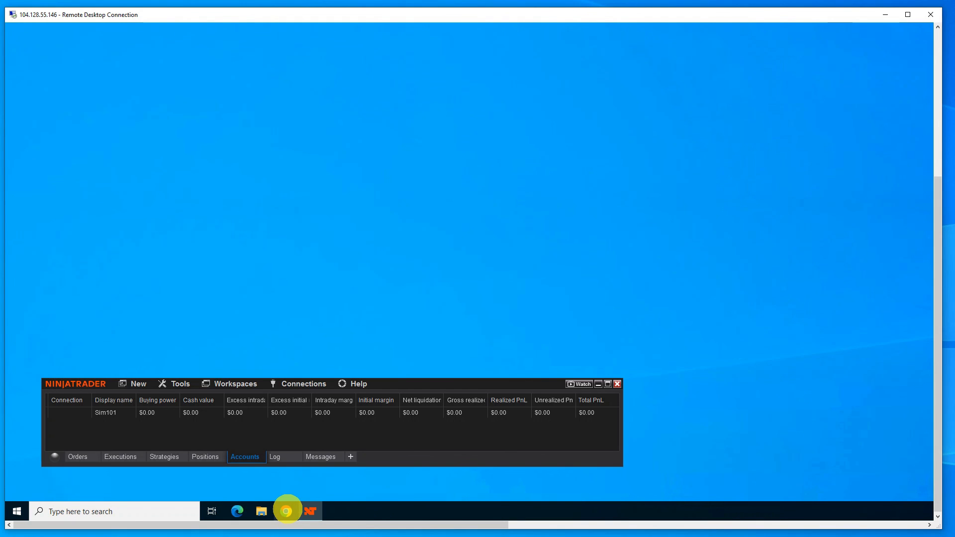
mouse_move(309, 511)
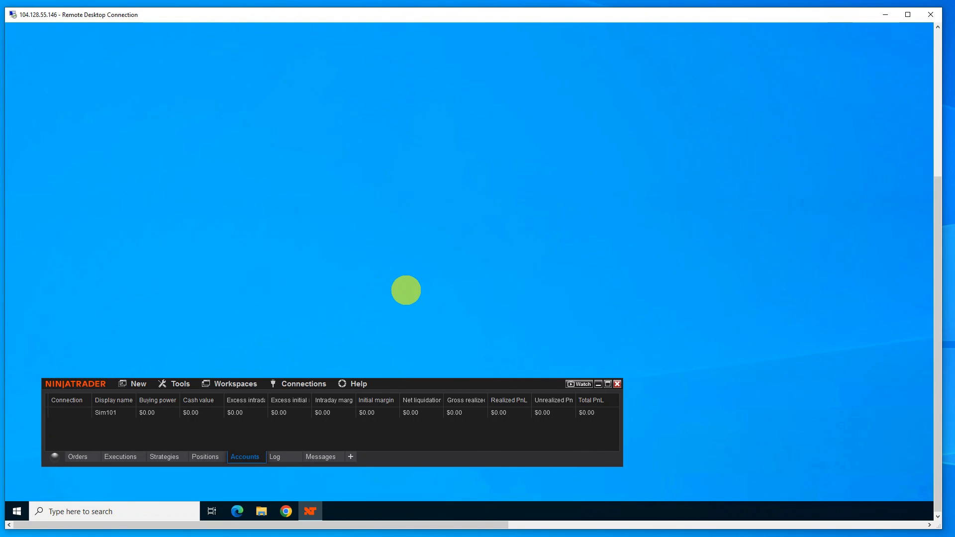
mouse_move(376, 388)
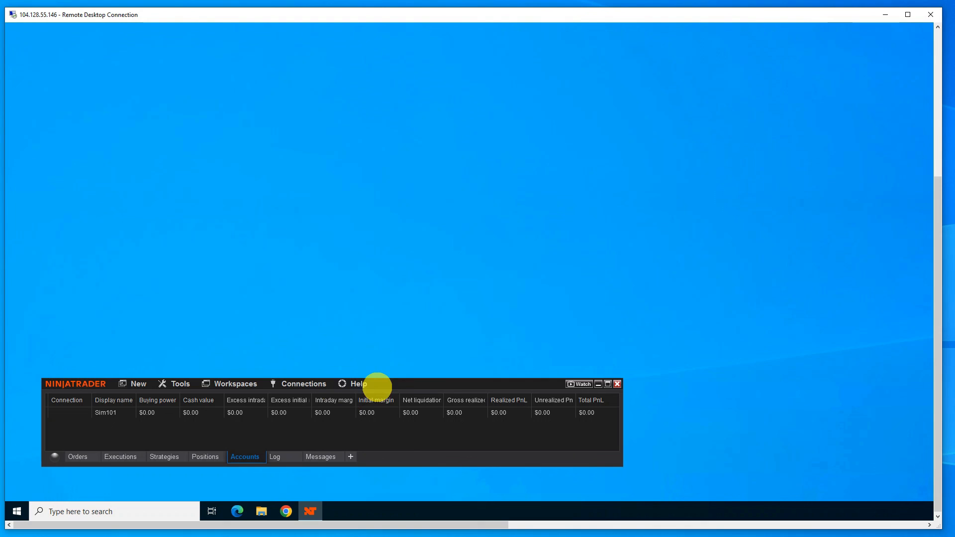
mouse_move(413, 388)
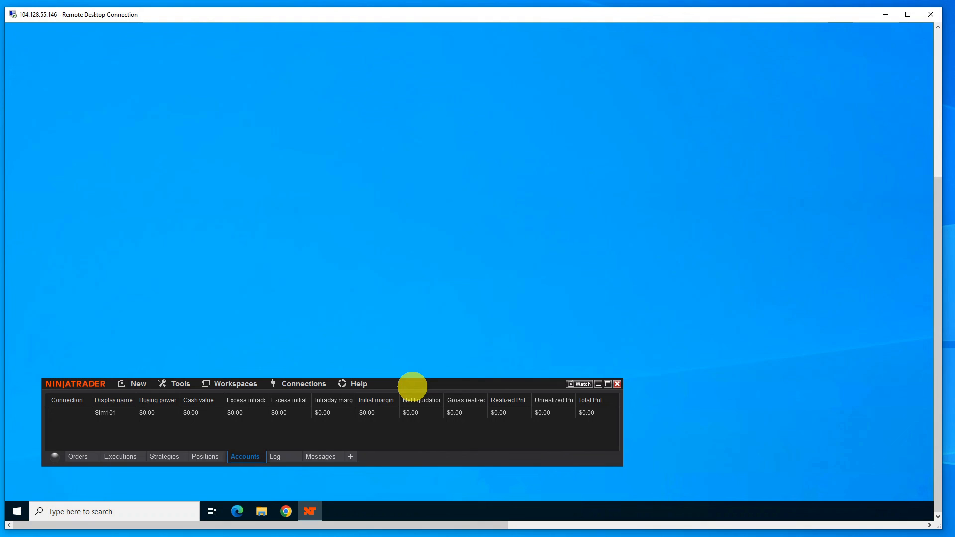
mouse_move(690, 383)
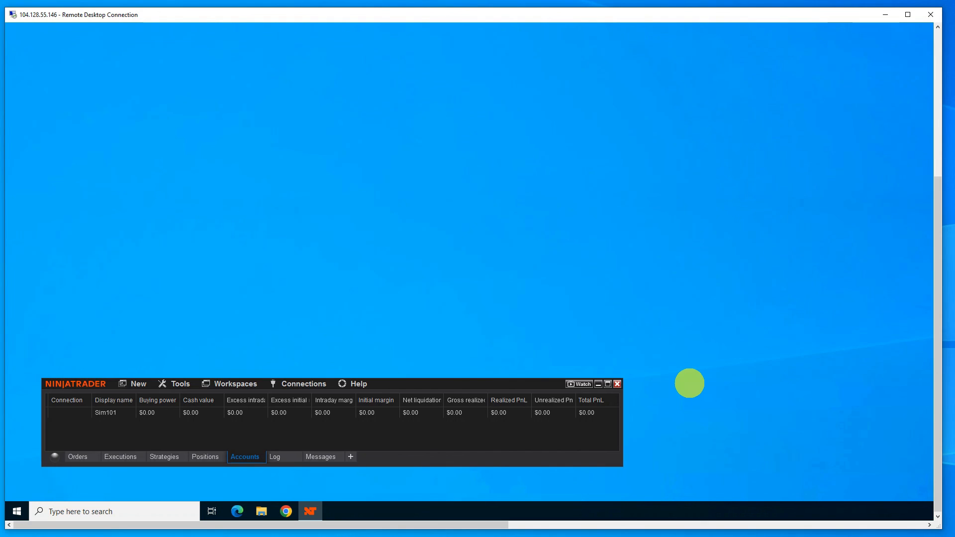
mouse_move(521, 423)
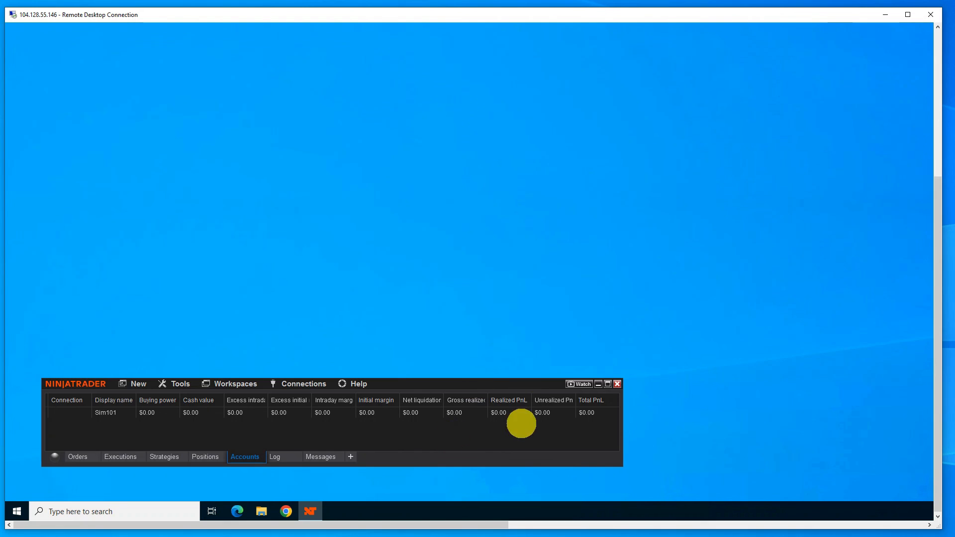
mouse_move(745, 519)
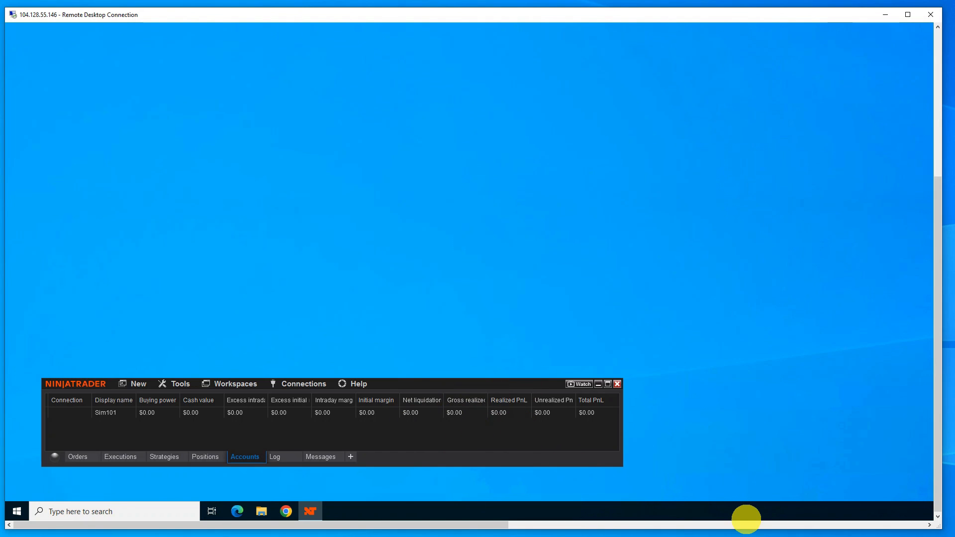